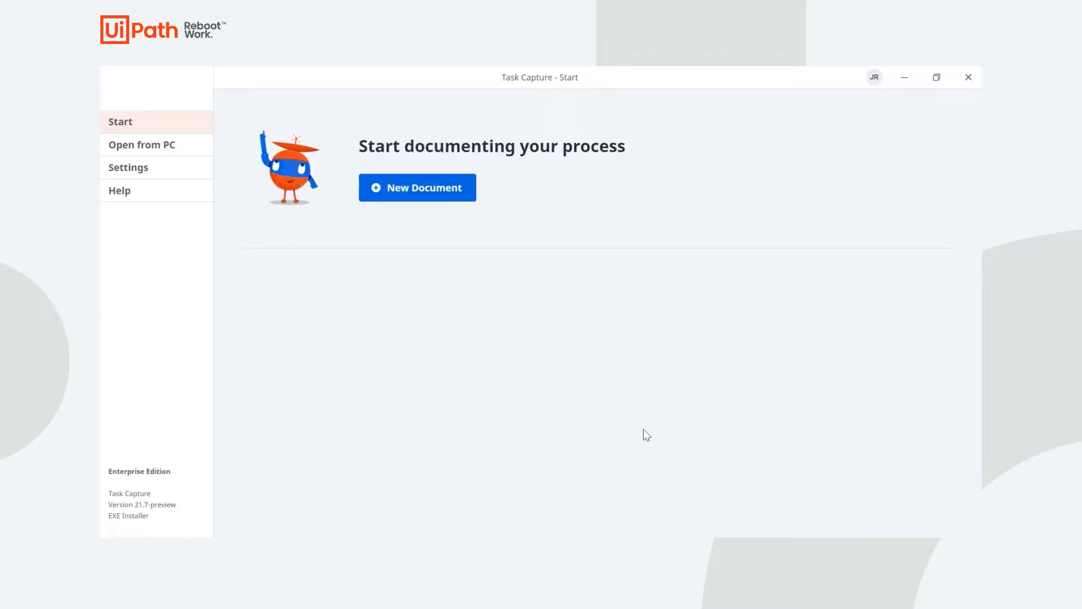
{"action": "mouse_move", "coordinate": [421, 187]}
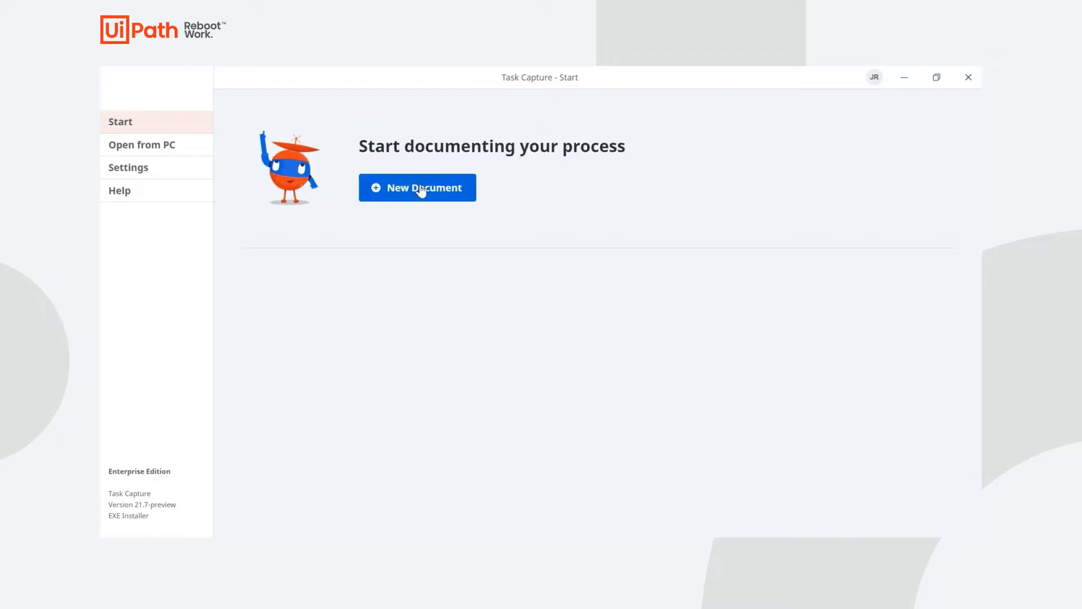
- Create a new process document from the Task Capture Start page
{"action": "left_click", "coordinate": [418, 188]}
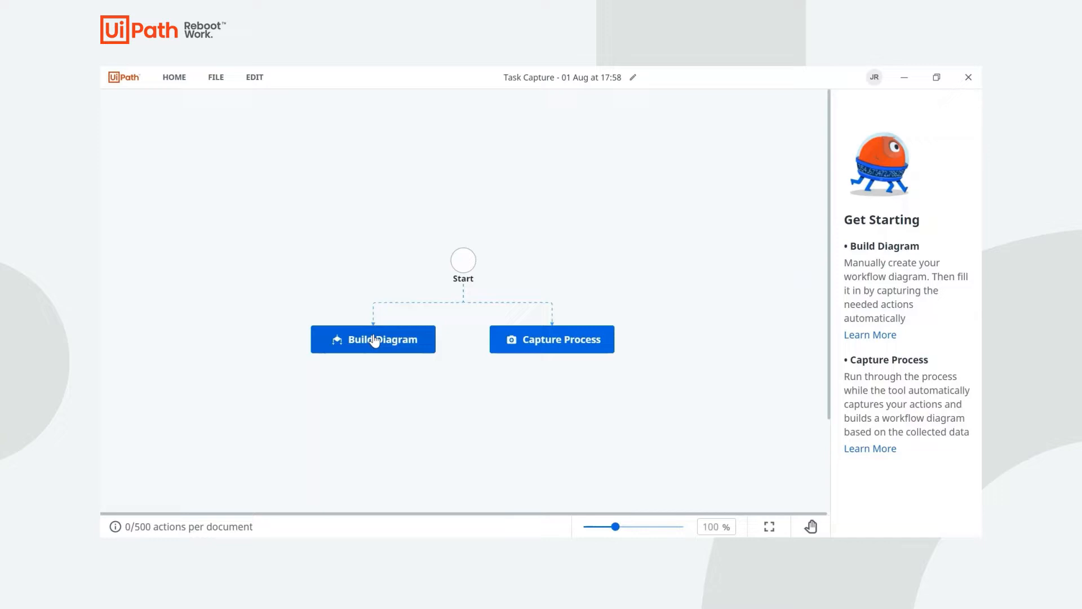
{"action": "left_click", "coordinate": [372, 339]}
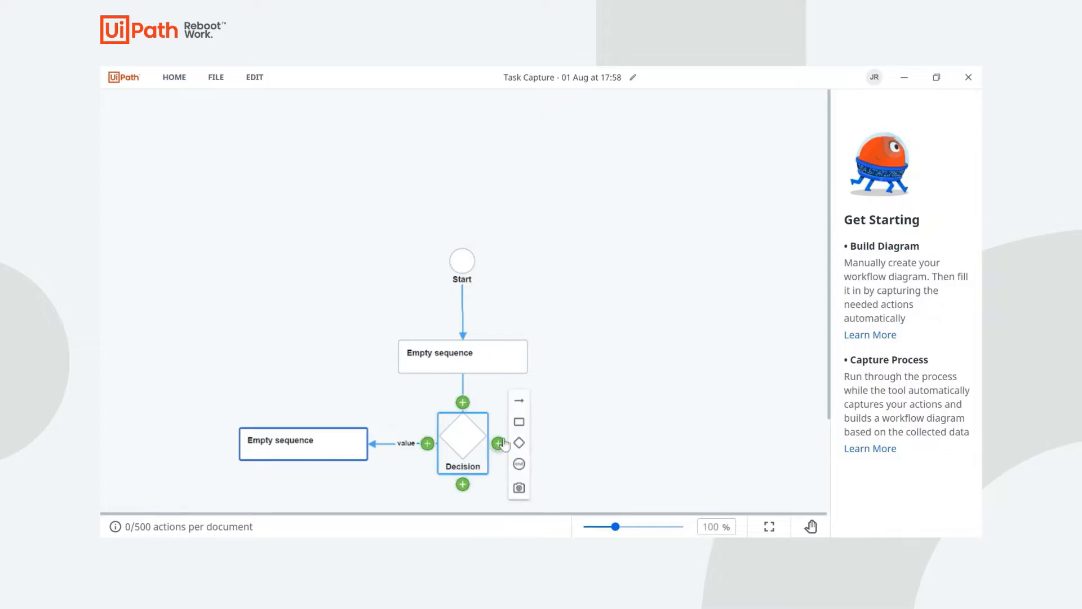
{"action": "left_click", "coordinate": [502, 443]}
{"action": "type", "text": "Sign in to"}
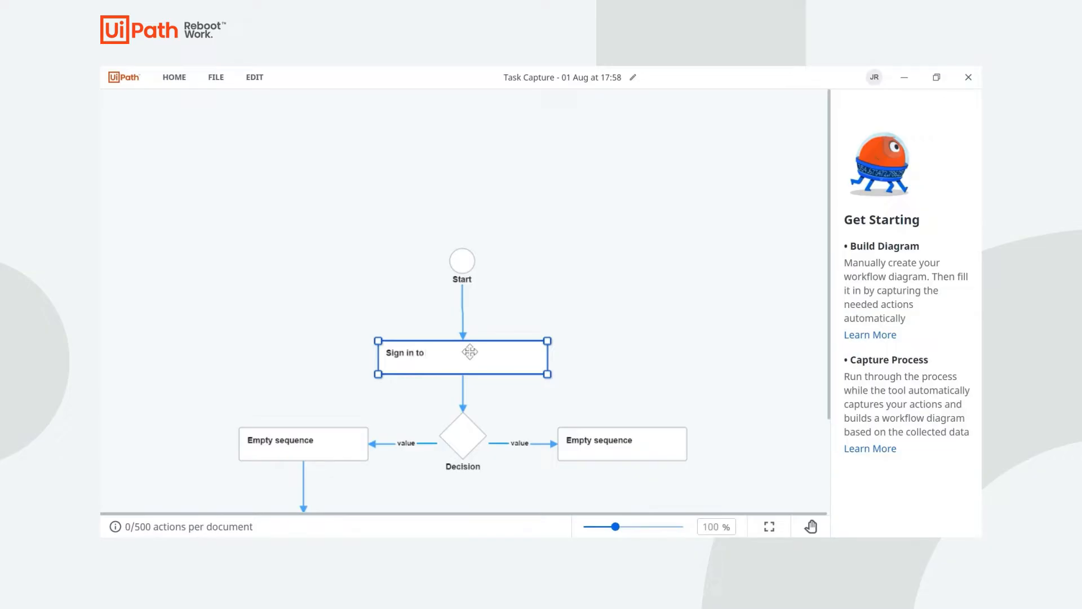
{"action": "type", "text": "Workday"}
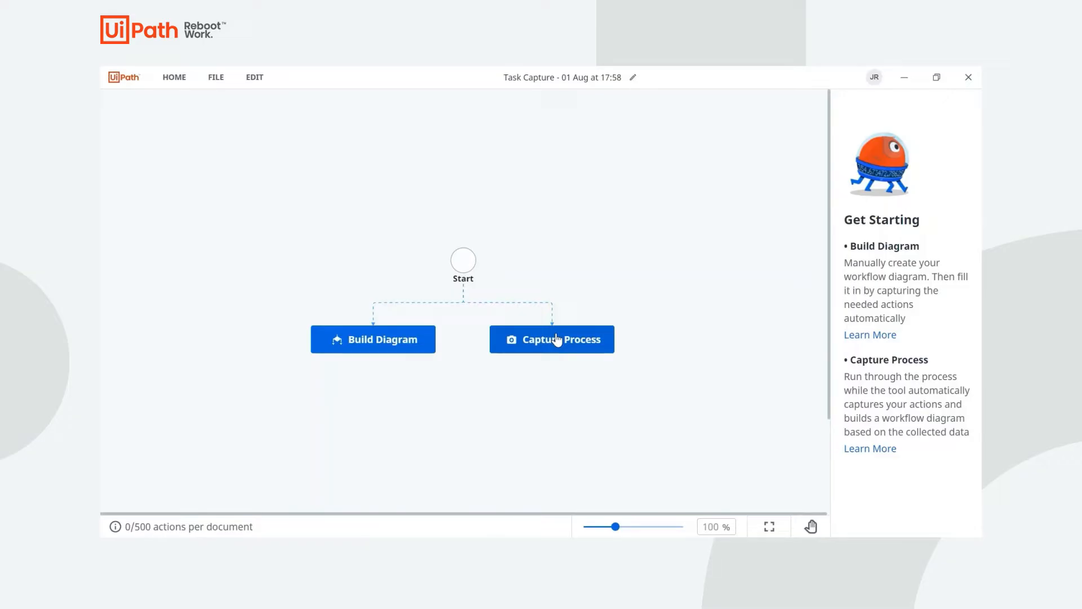
- Choose Capture Process and bring up the capture prompt over the Workday home page
{"action": "left_click", "coordinate": [552, 338]}
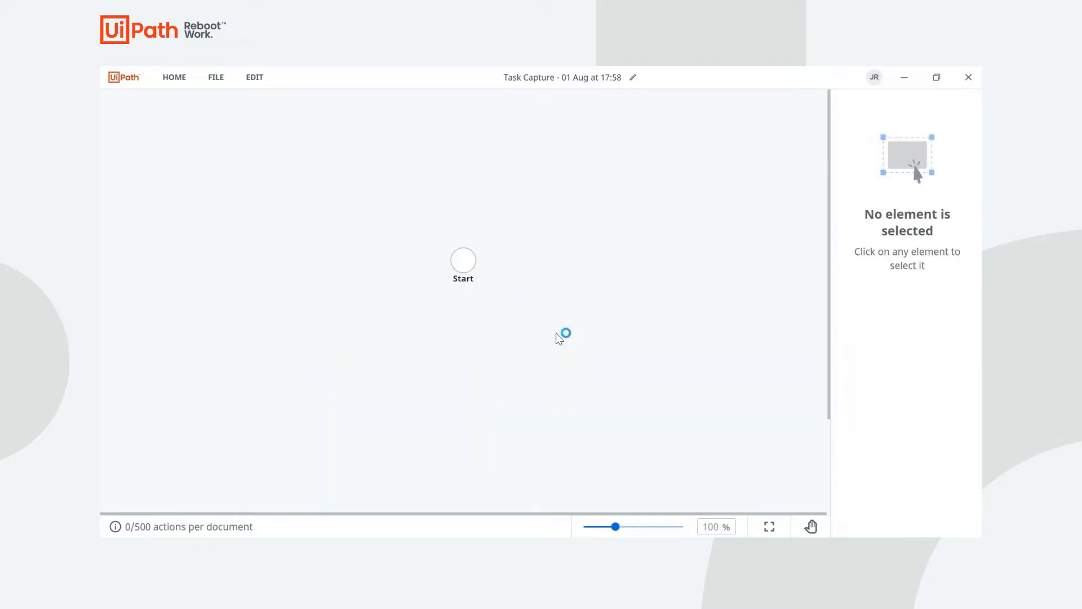
{"action": "left_click", "coordinate": [463, 264]}
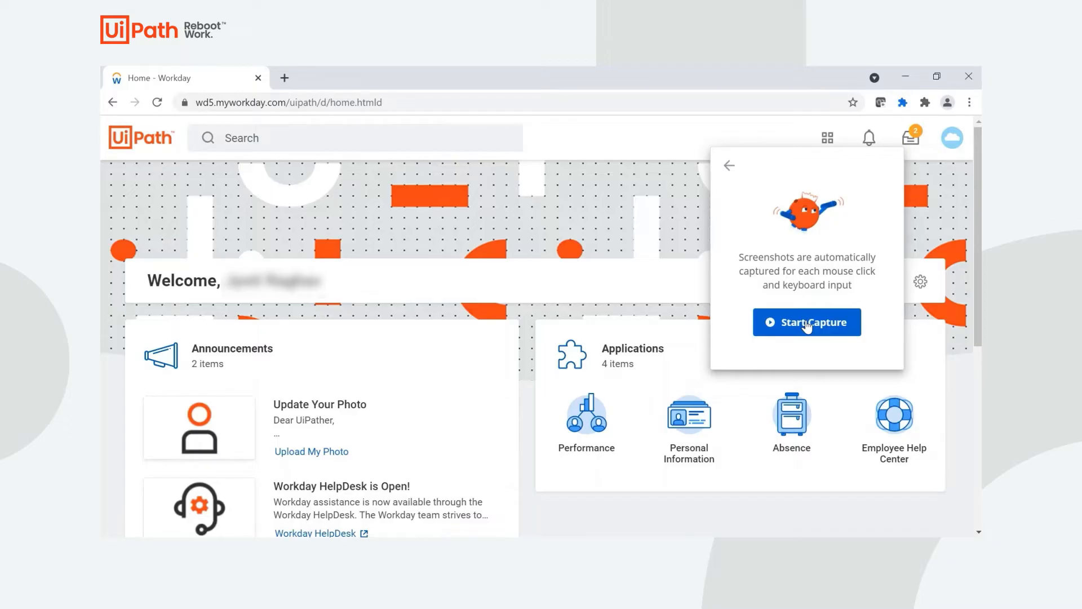
- Start capturing, hide the panel, then open Workday's Absence app and Request Absence
{"action": "left_click", "coordinate": [807, 322]}
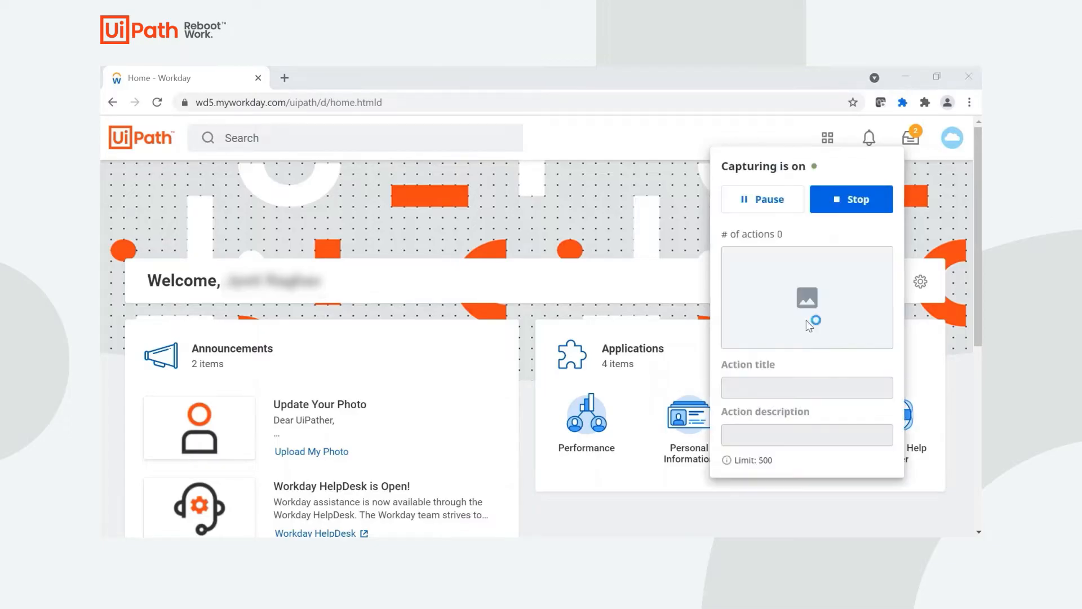
{"action": "left_click", "coordinate": [761, 199]}
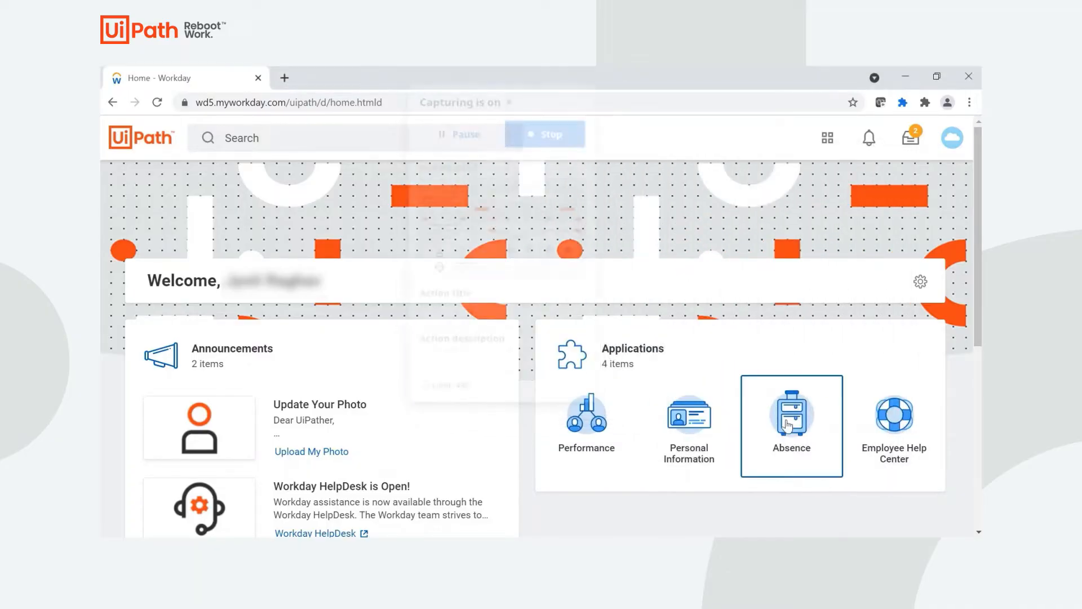
{"action": "left_click", "coordinate": [791, 414]}
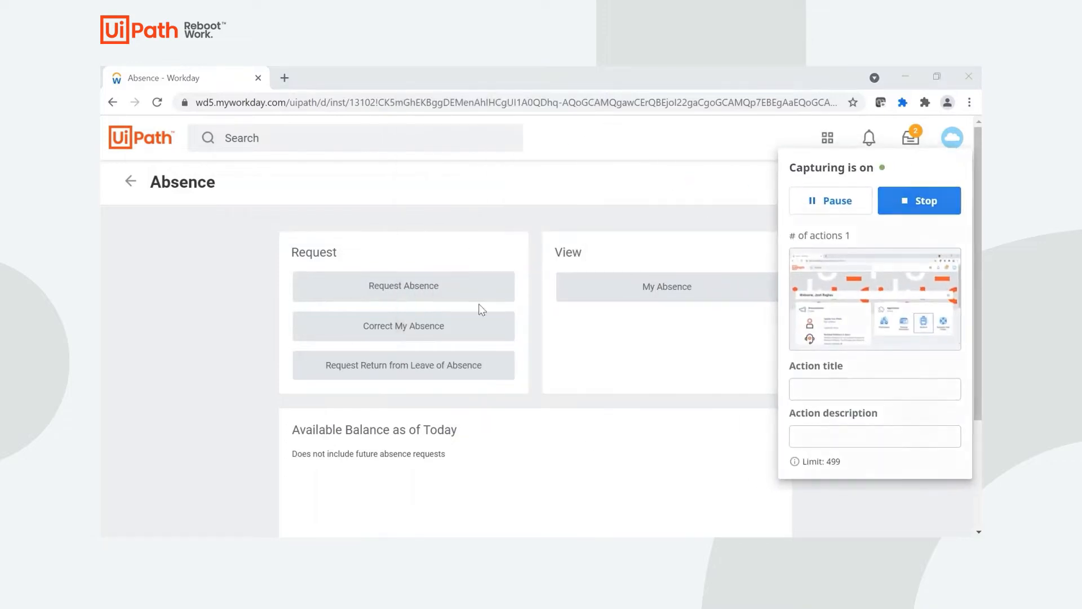
{"action": "left_click", "coordinate": [403, 289]}
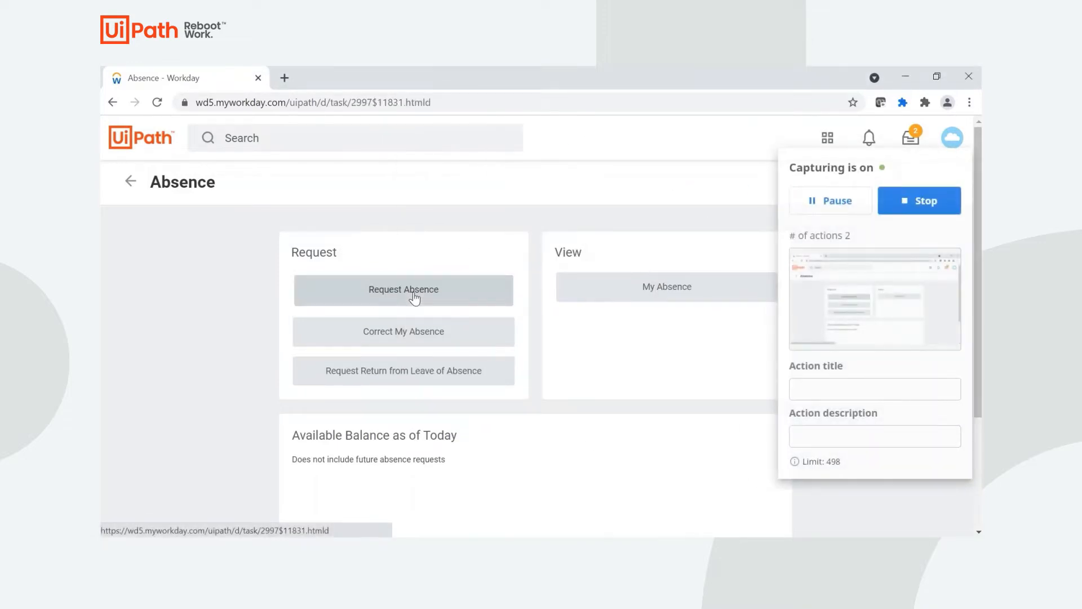
{"action": "left_click", "coordinate": [403, 289]}
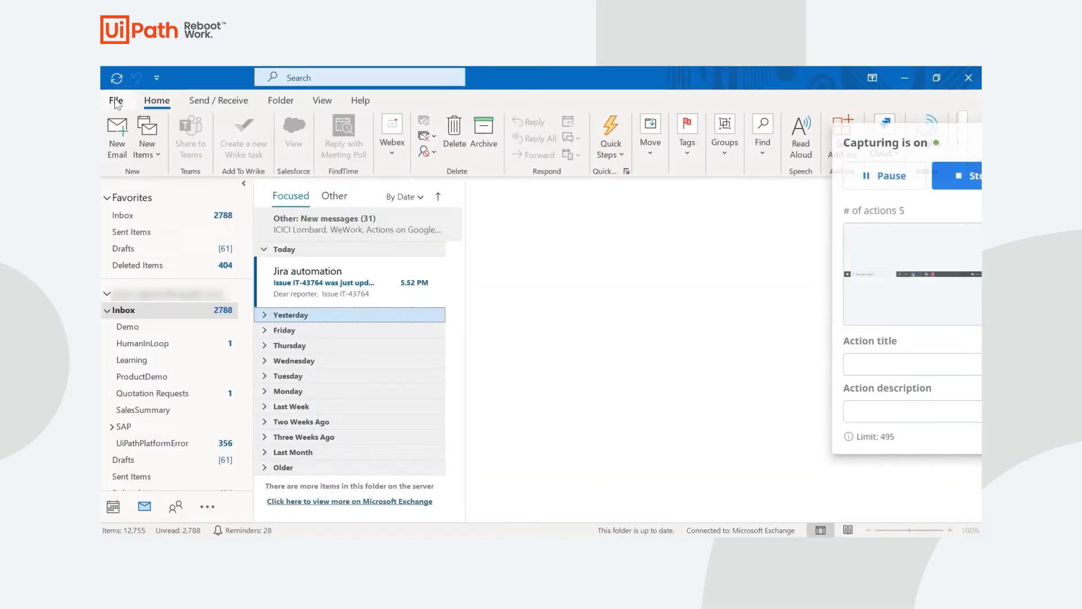
- Enable Outlook automatic replies for 02-08-2021, 5:30–6:30 PM, with a 'Hi,' message
{"action": "left_click", "coordinate": [115, 100]}
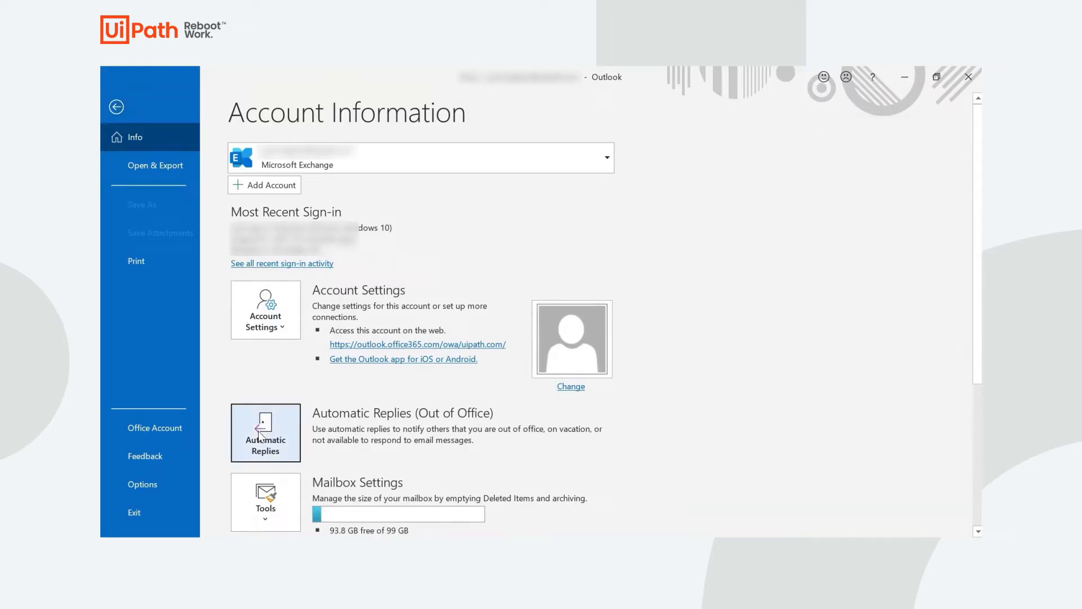
{"action": "left_click", "coordinate": [265, 432]}
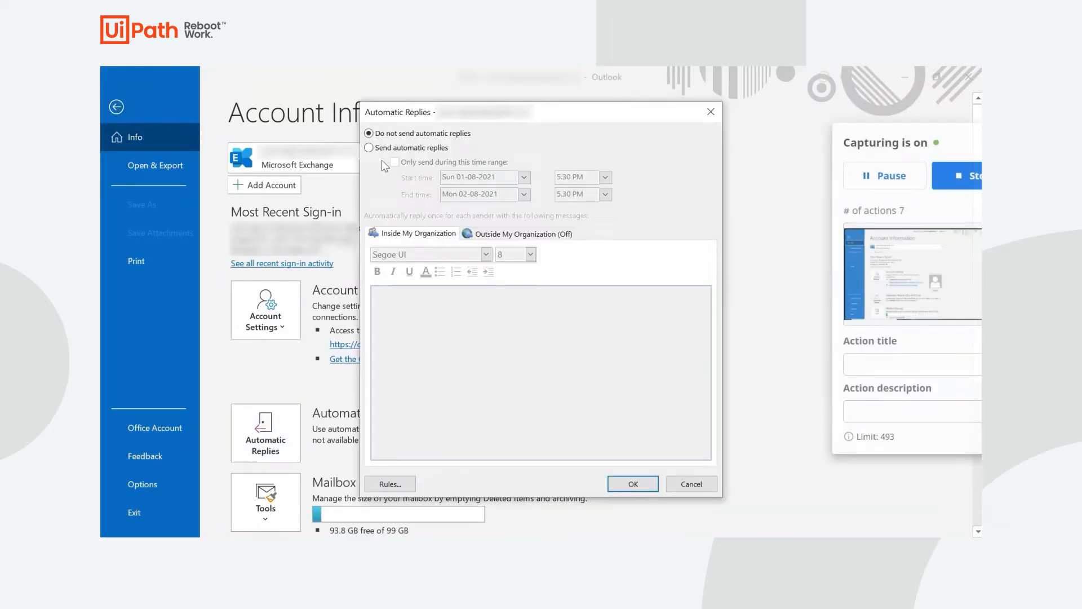
{"action": "left_click", "coordinate": [369, 147]}
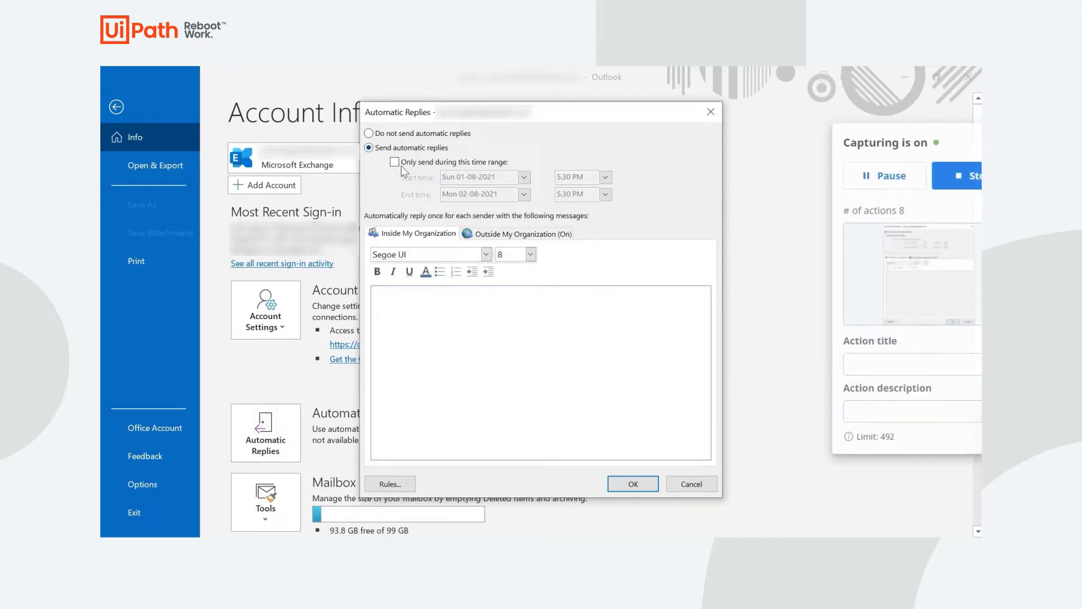
{"action": "left_click", "coordinate": [394, 162]}
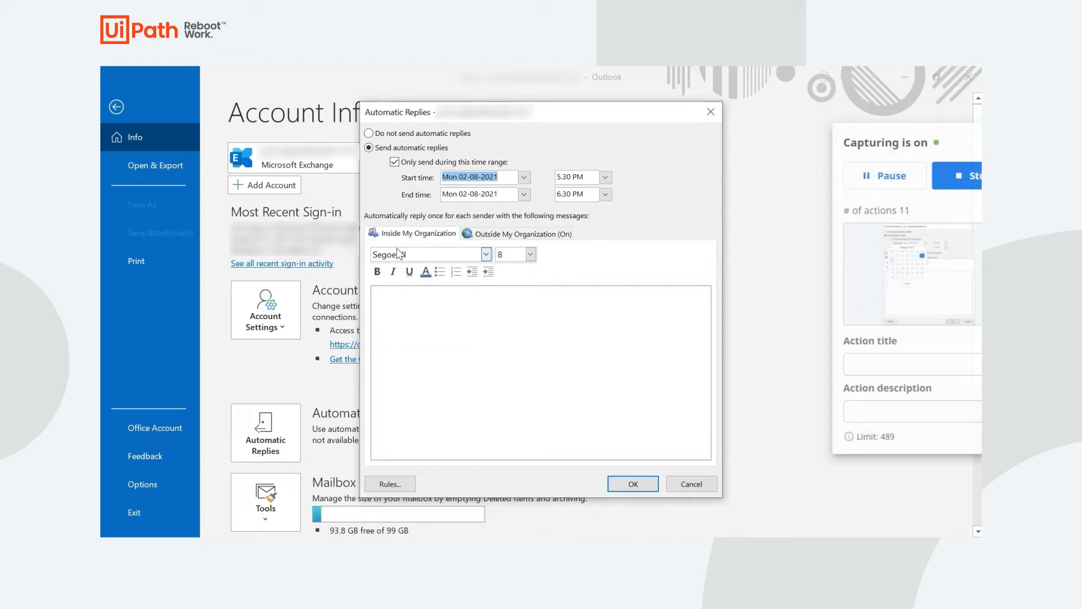
{"action": "type", "text": "Hi,"}
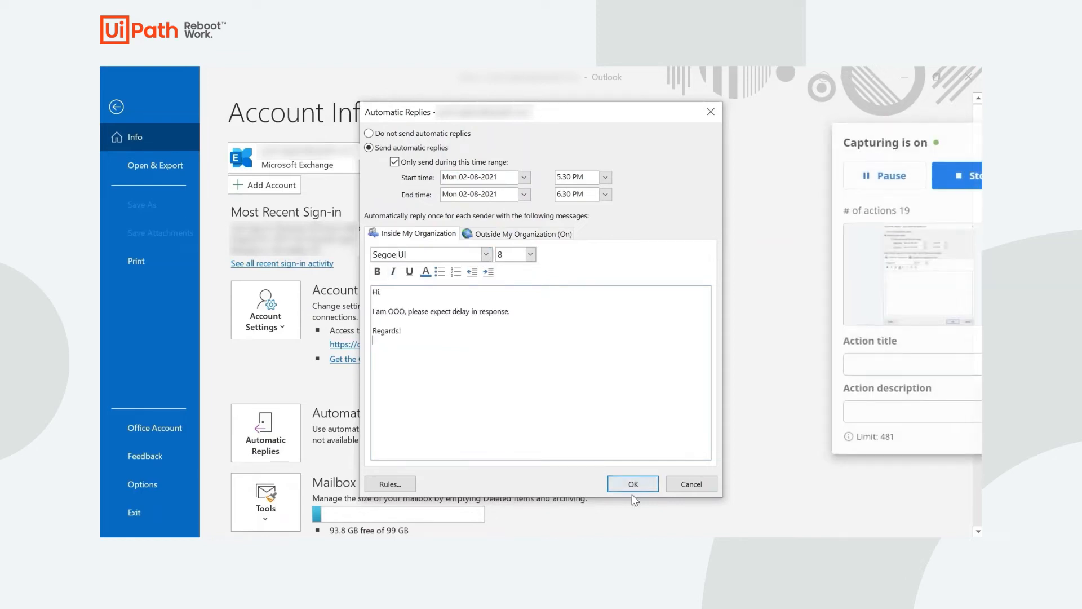
{"action": "left_click", "coordinate": [631, 484]}
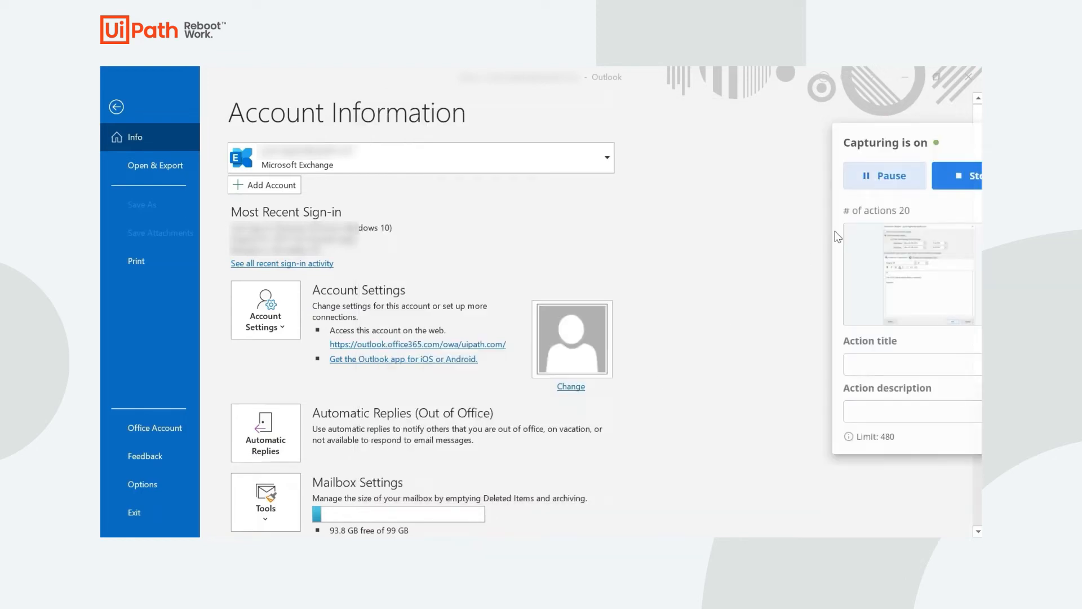
- Pause and then stop the capture to generate the 20-action diagram
{"action": "left_click", "coordinate": [884, 175]}
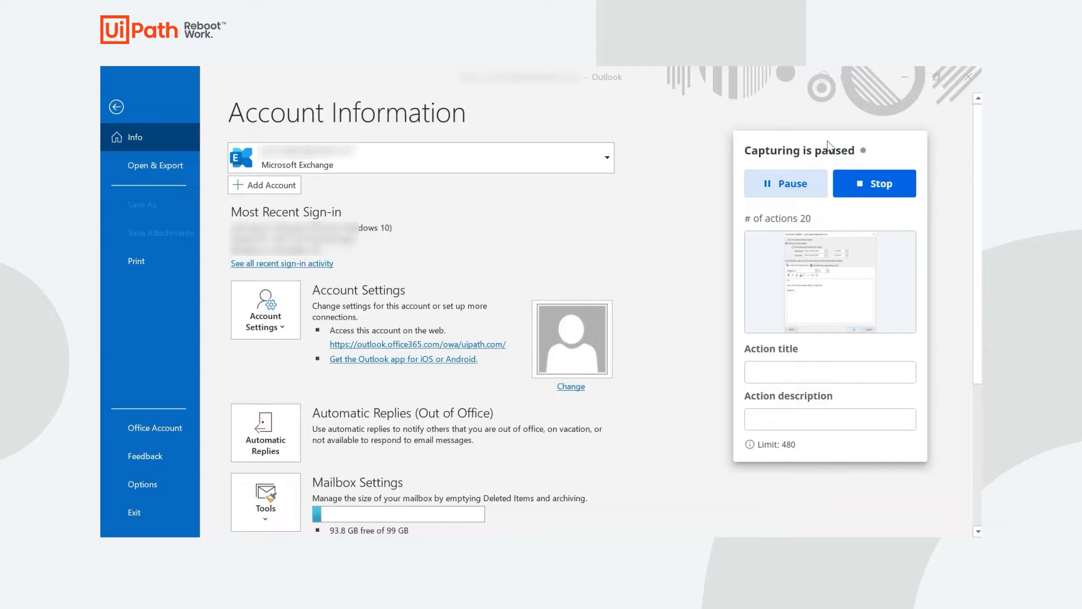
{"action": "left_click", "coordinate": [874, 183]}
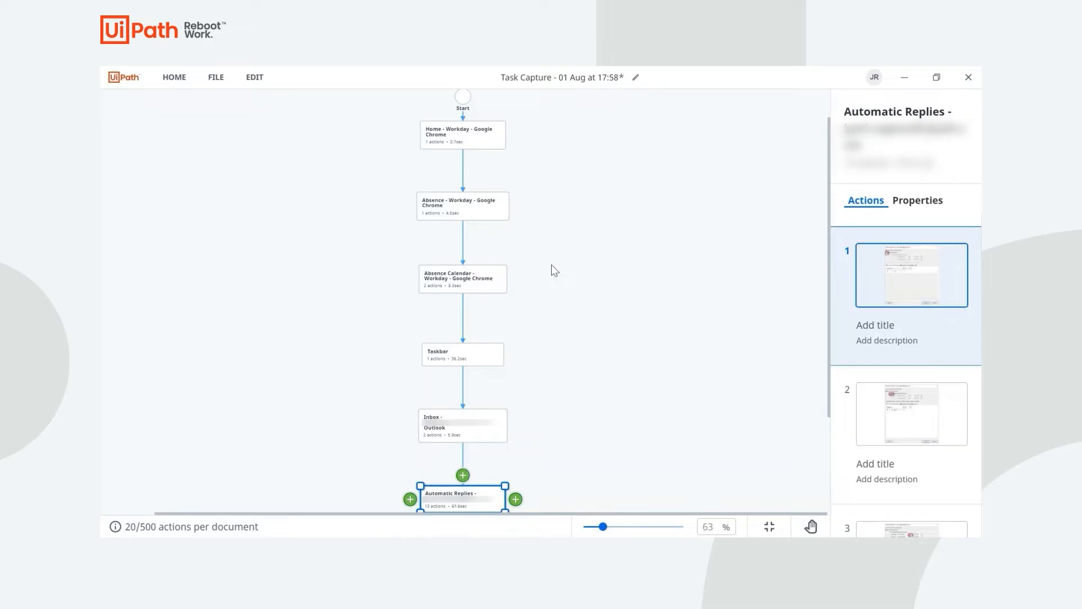
- Merge the Home - Workday and Absence nodes and open the merged step's first action
{"action": "left_click", "coordinate": [461, 135]}
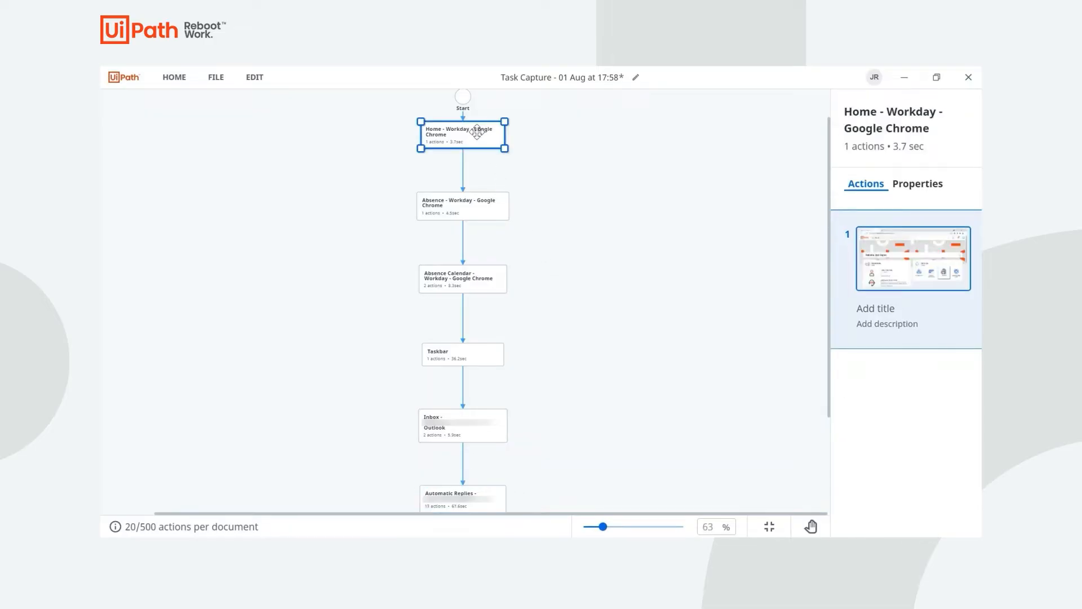
{"action": "left_click", "coordinate": [463, 206]}
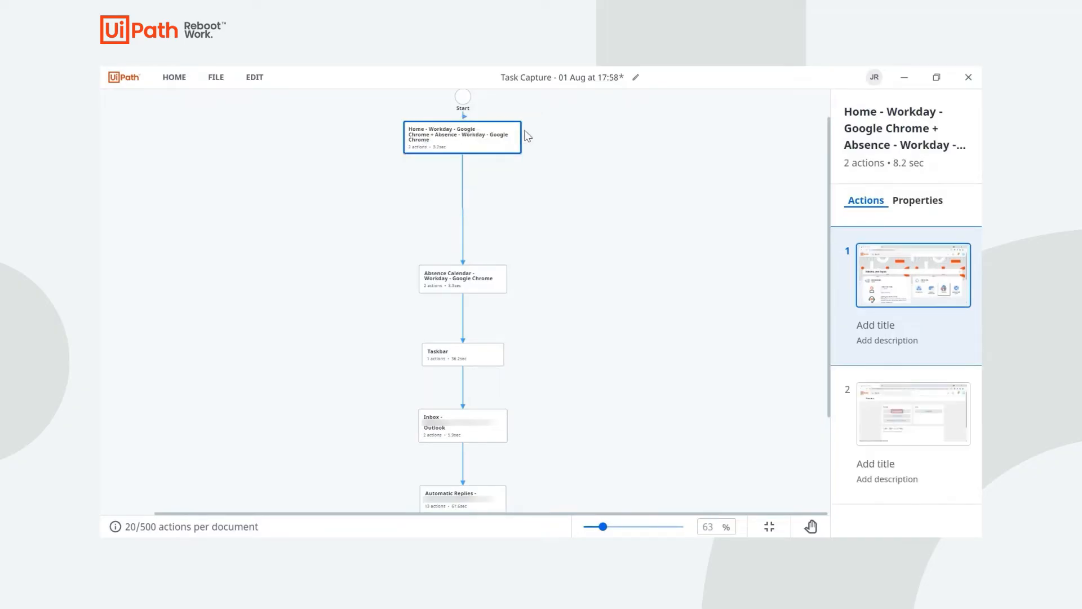
{"action": "left_click", "coordinate": [461, 136]}
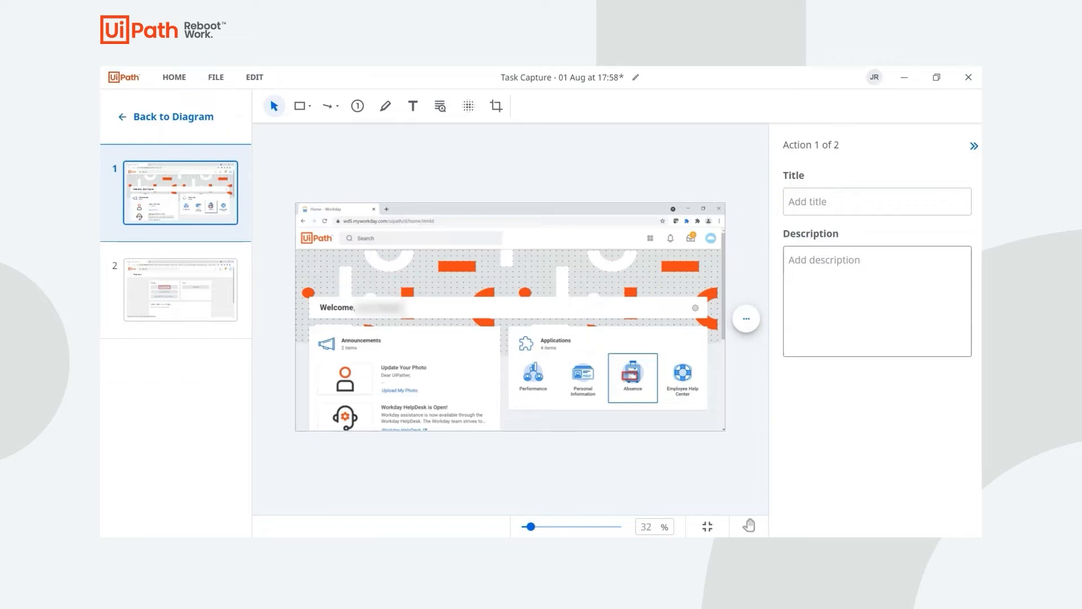
- Blur the name after 'Welcome,' on the screenshot and describe the action as 'Welcome'
{"action": "left_click", "coordinate": [467, 105]}
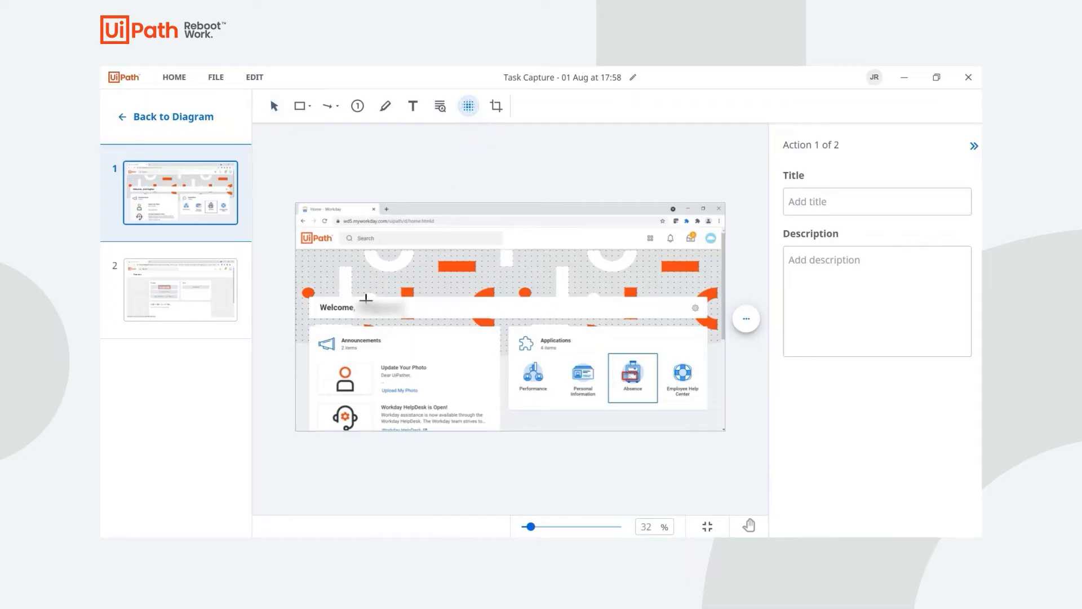
{"action": "left_click_drag", "start_coordinate": [364, 298], "coordinate": [414, 317]}
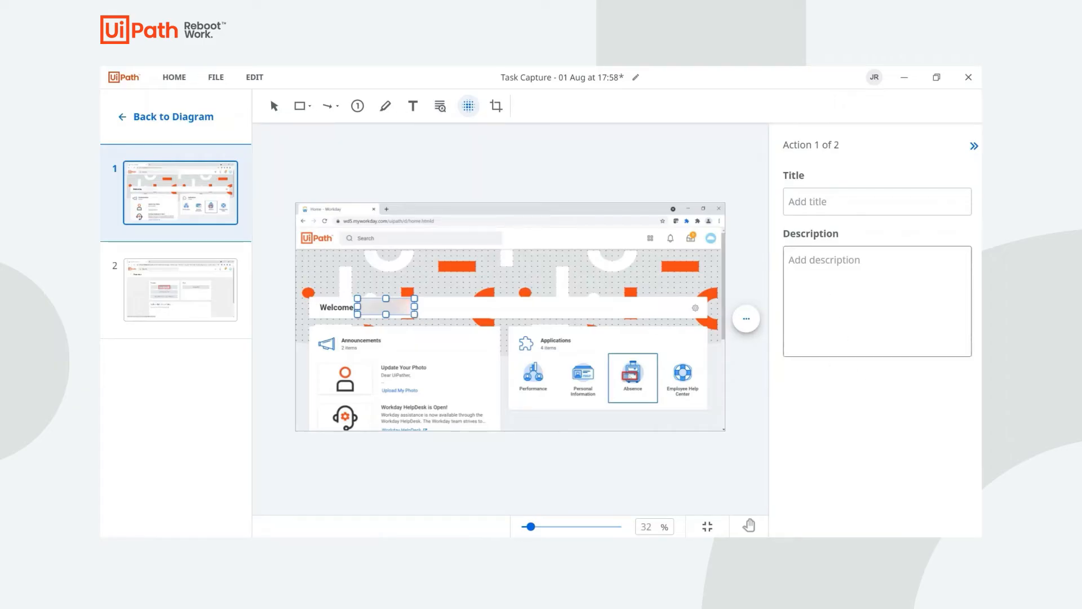
{"action": "left_click", "coordinate": [877, 301]}
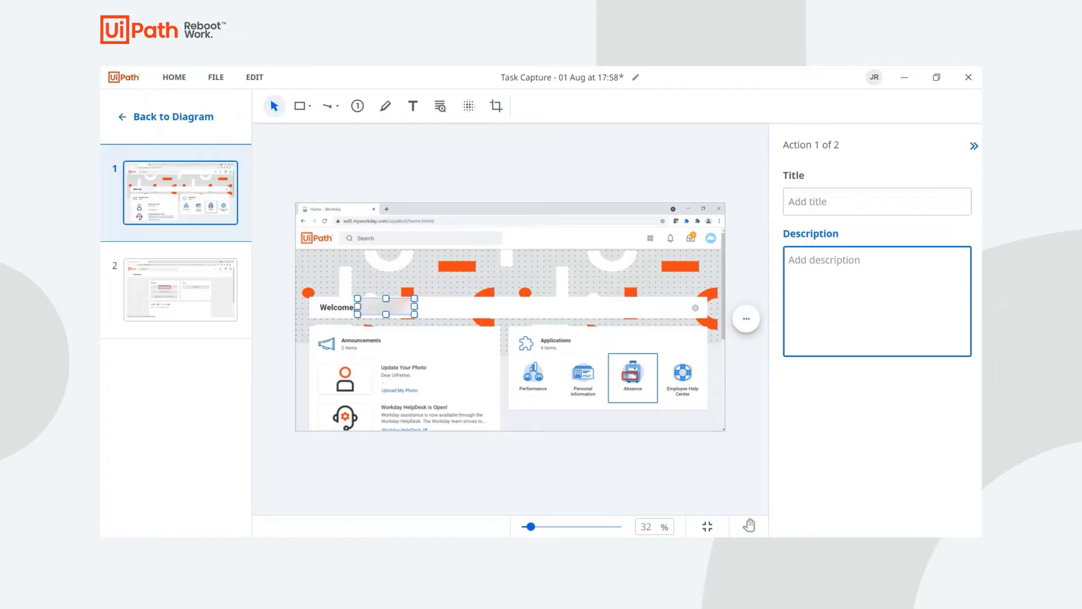
{"action": "type", "text": "Welcome"}
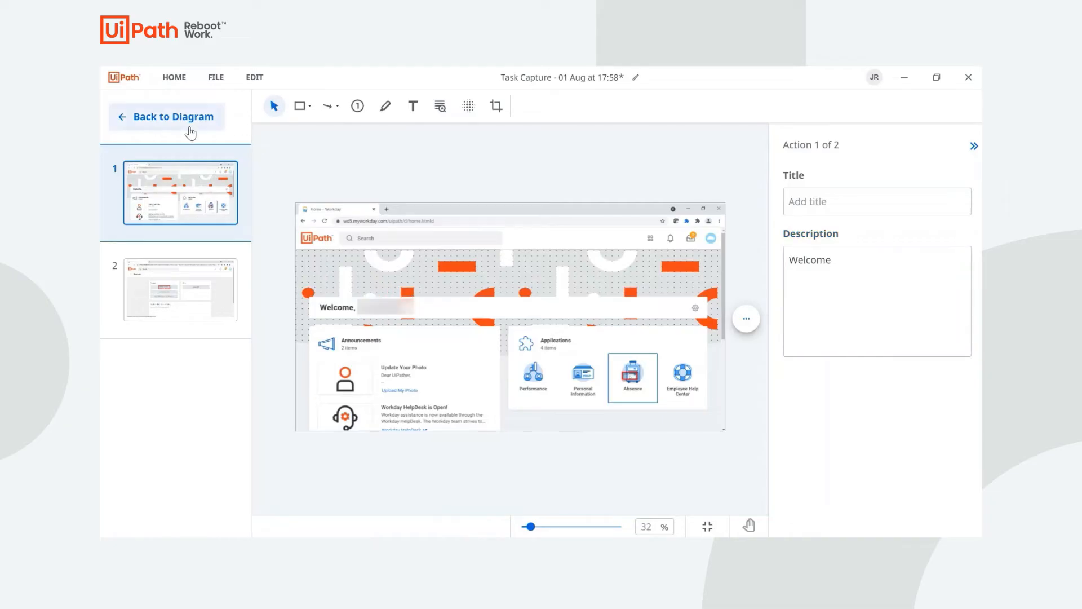
- From the diagram, insert a 'Days Off > 1' decision after the first step
{"action": "left_click", "coordinate": [174, 116]}
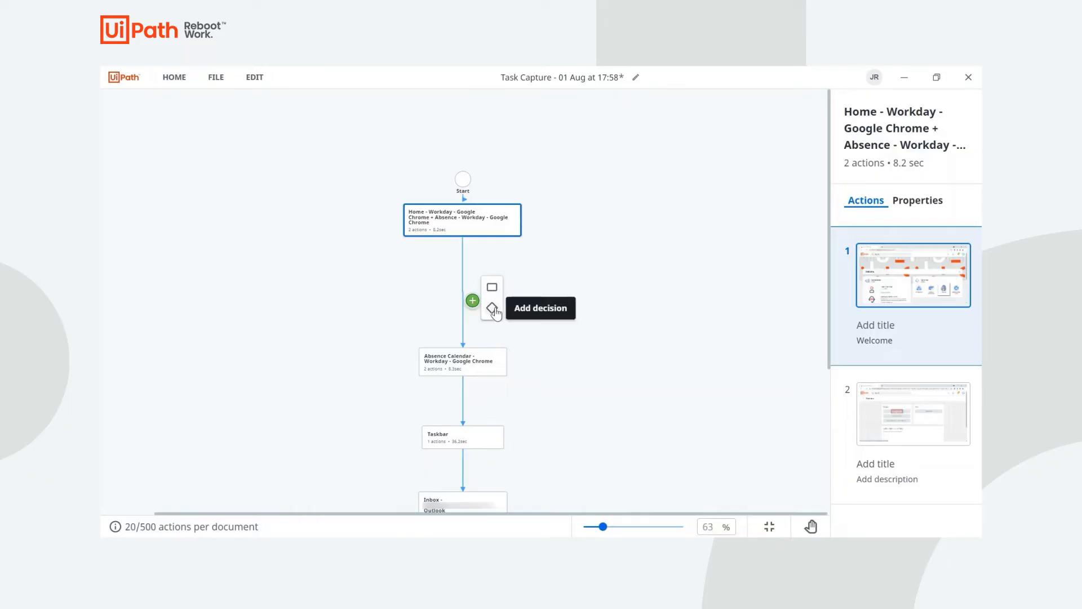
{"action": "left_click", "coordinate": [492, 309]}
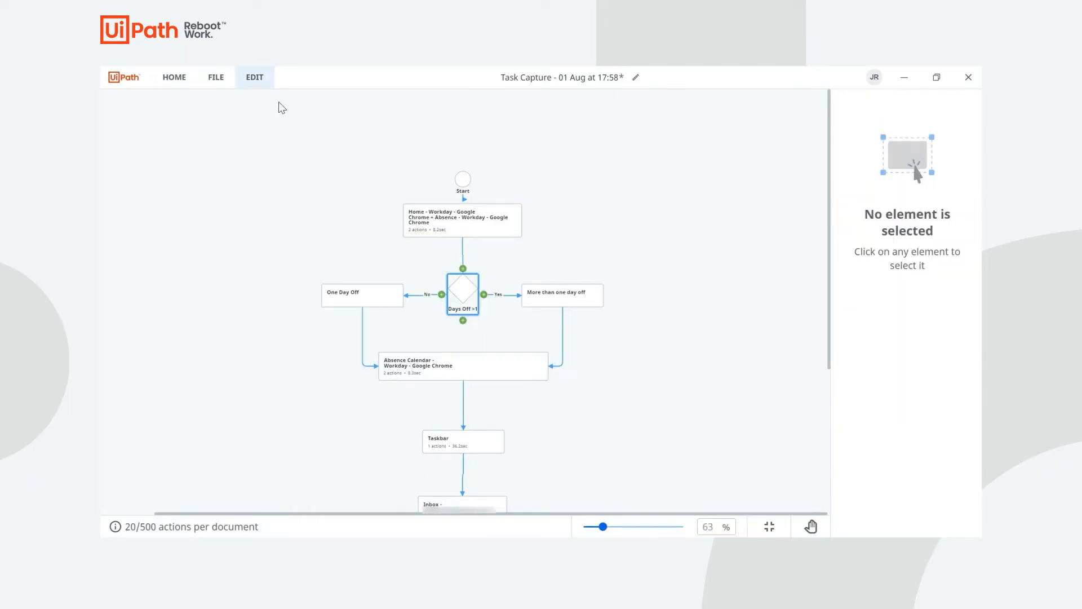
{"action": "left_click", "coordinate": [254, 76]}
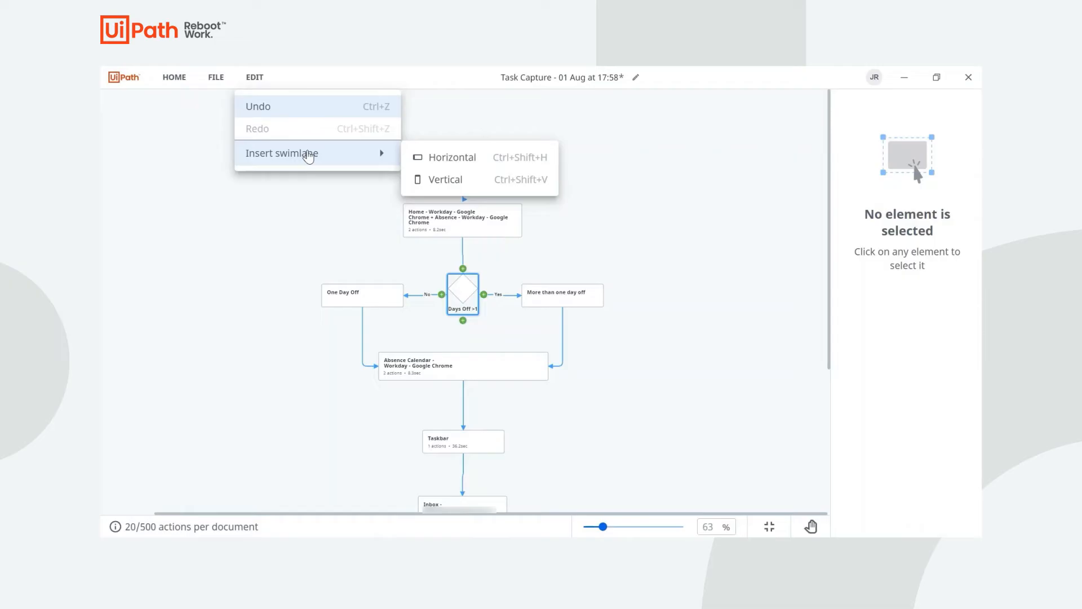
{"action": "mouse_move", "coordinate": [390, 164]}
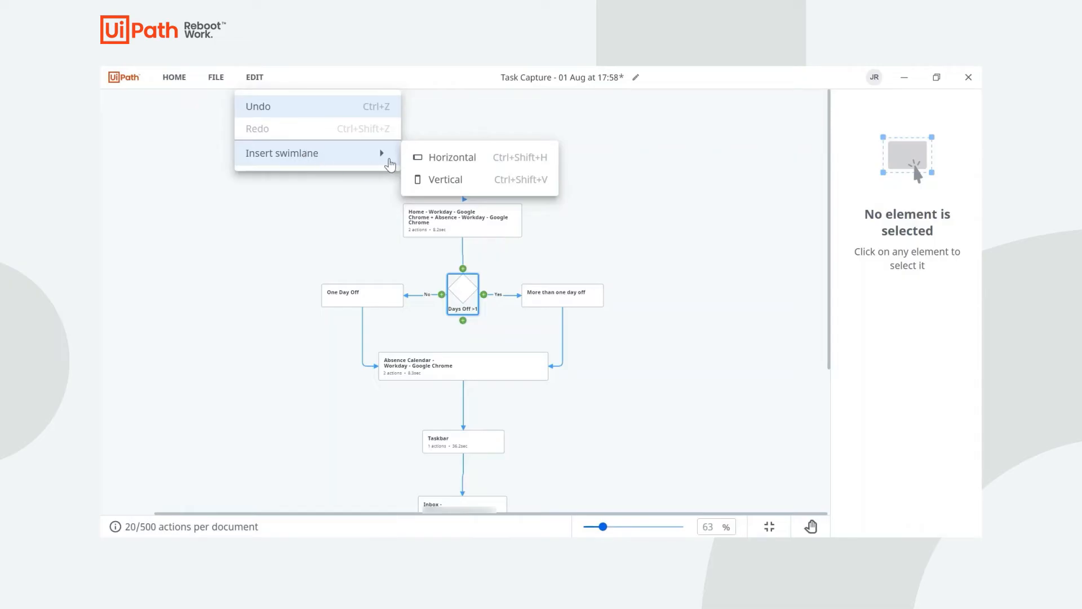
- Insert a horizontal swimlane, add a second lane, and name the lanes Workday and Outlook
{"action": "left_click", "coordinate": [452, 157]}
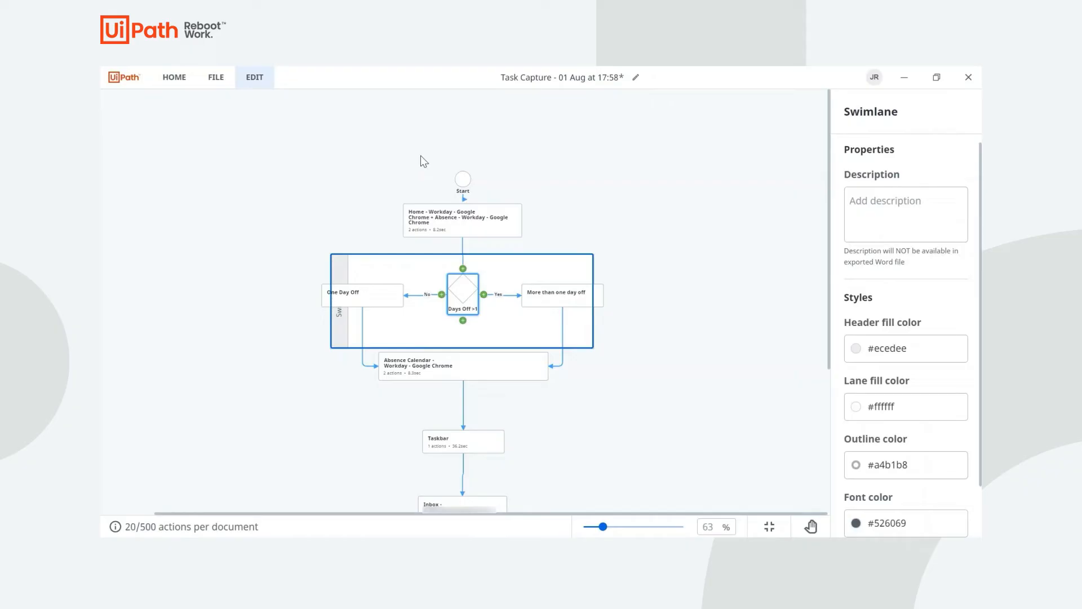
{"action": "left_click", "coordinate": [461, 219]}
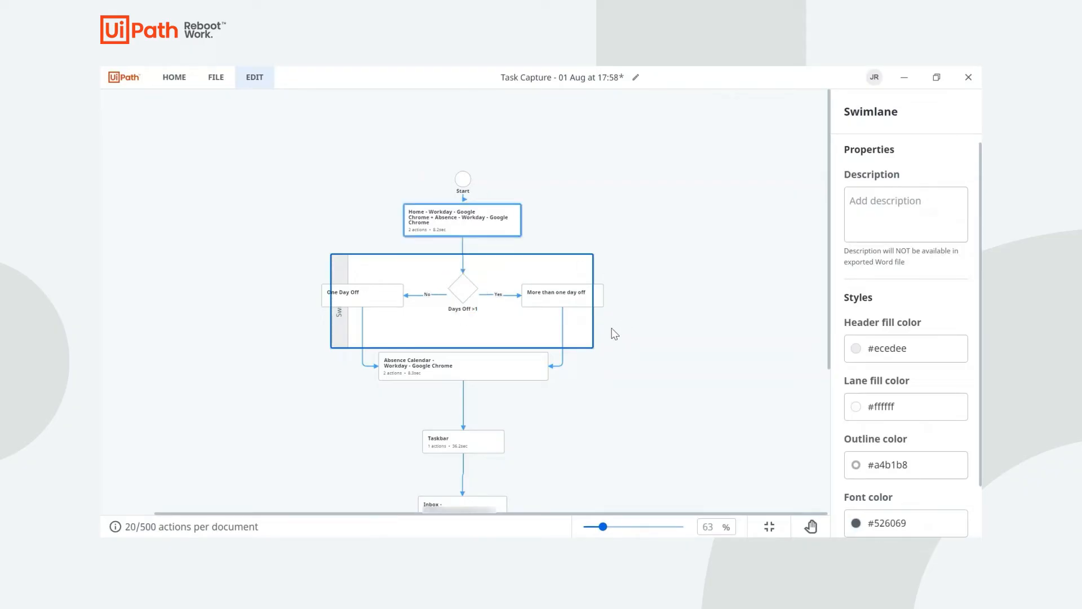
{"action": "left_click", "coordinate": [590, 350]}
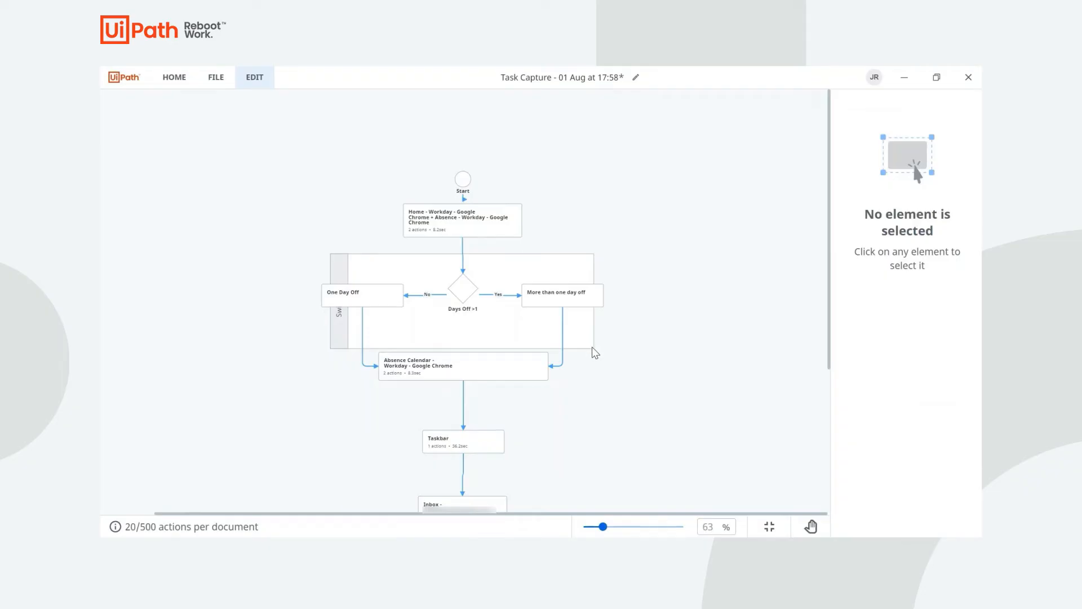
{"action": "left_click", "coordinate": [279, 277]}
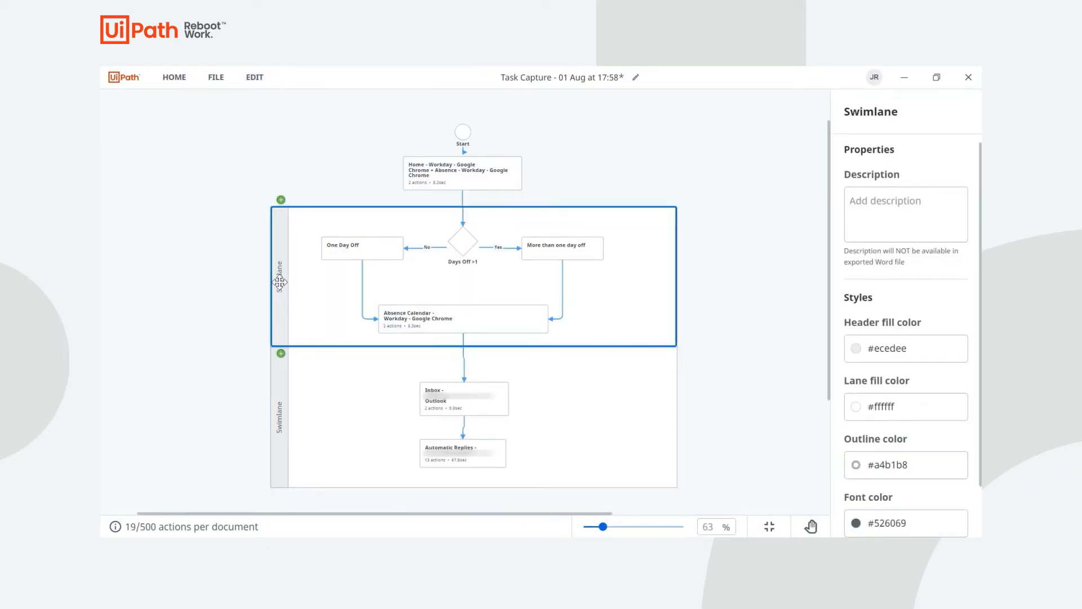
{"action": "left_click", "coordinate": [279, 282]}
{"action": "type", "text": "Workday"}
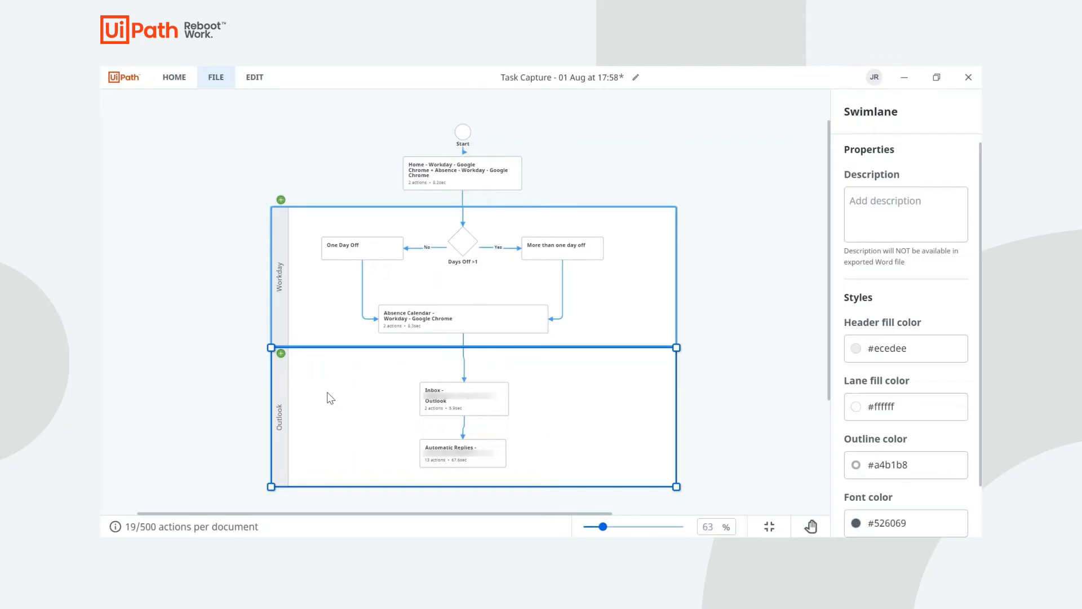
{"action": "mouse_move", "coordinate": [256, 192]}
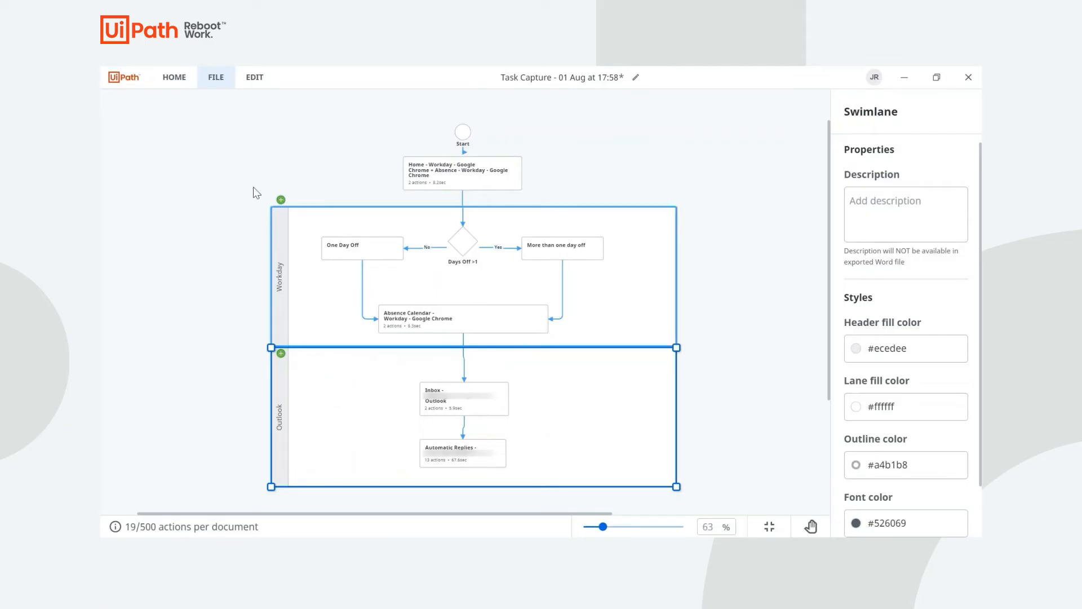
{"action": "left_click", "coordinate": [215, 77]}
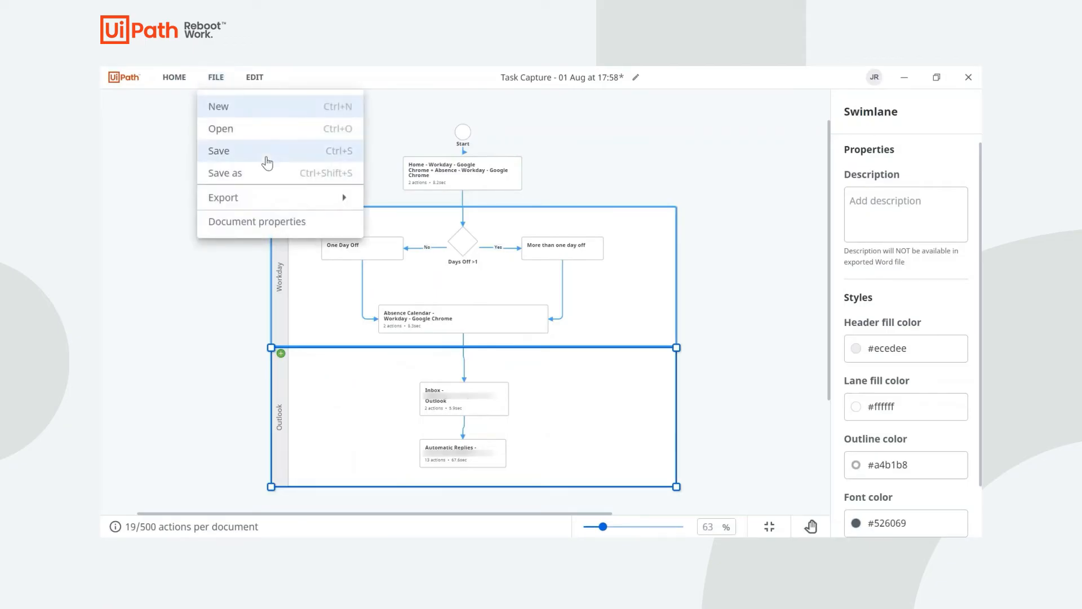
- Save the document under its default .ssp name in Downloads
{"action": "left_click", "coordinate": [219, 150]}
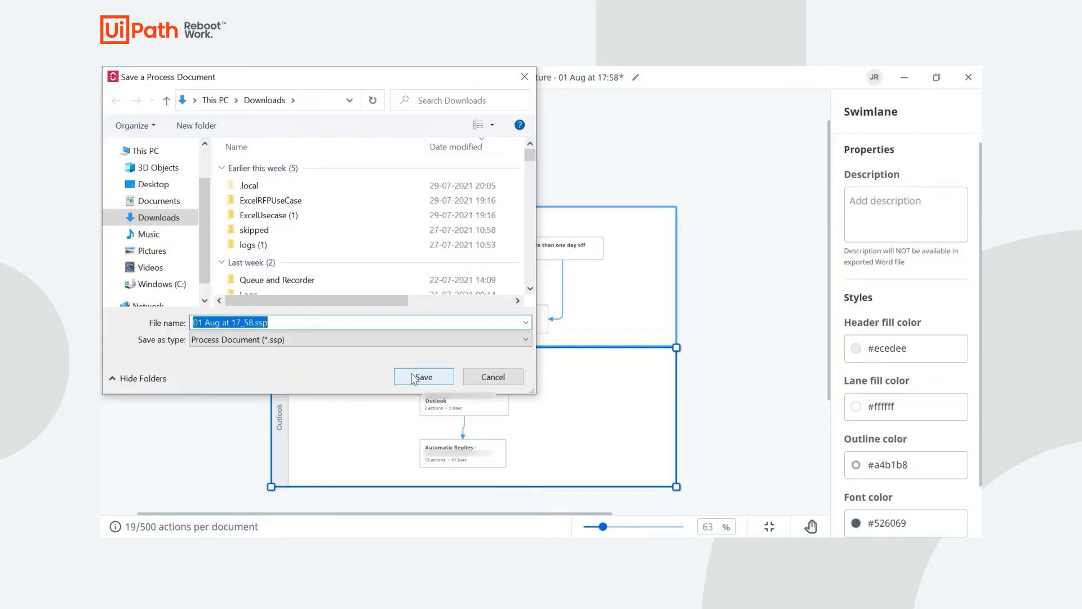
{"action": "left_click", "coordinate": [423, 376]}
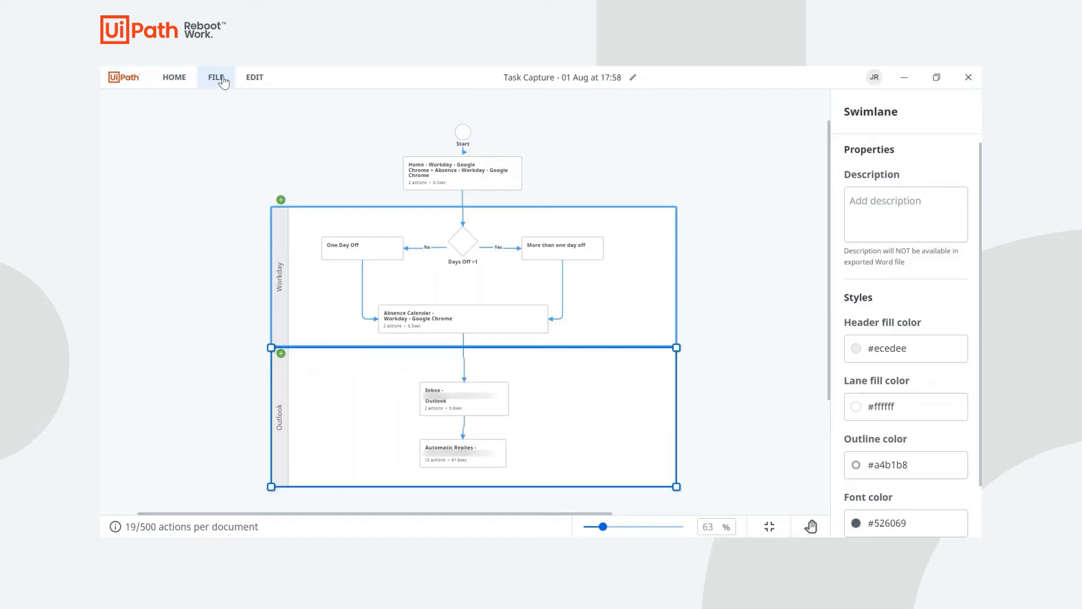
- Choose Word (.docx) from the File export options for the process map
{"action": "left_click", "coordinate": [216, 77]}
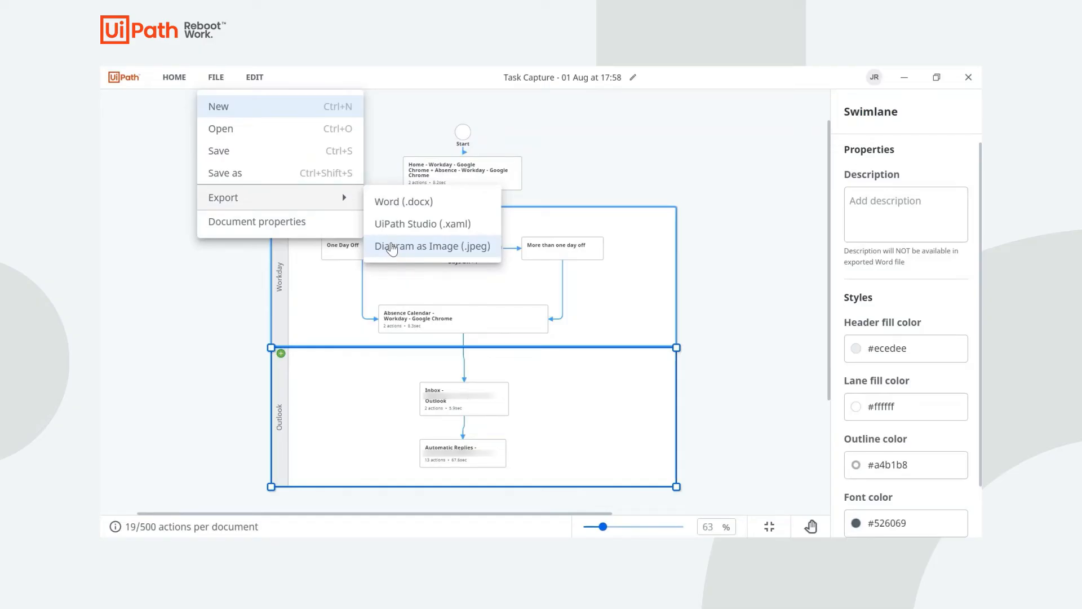
{"action": "mouse_move", "coordinate": [423, 224]}
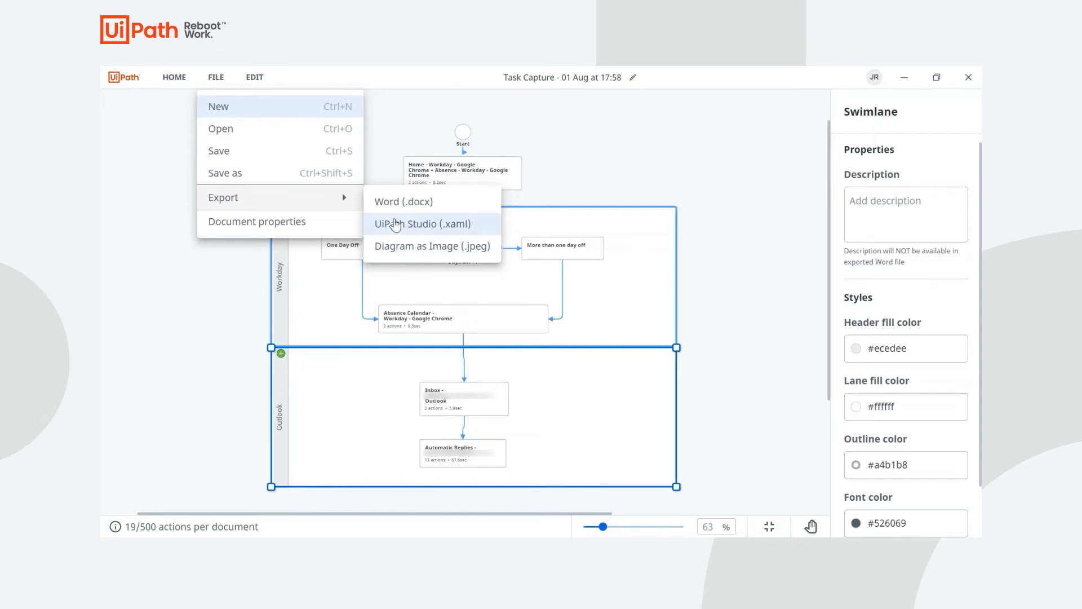
{"action": "mouse_move", "coordinate": [412, 237]}
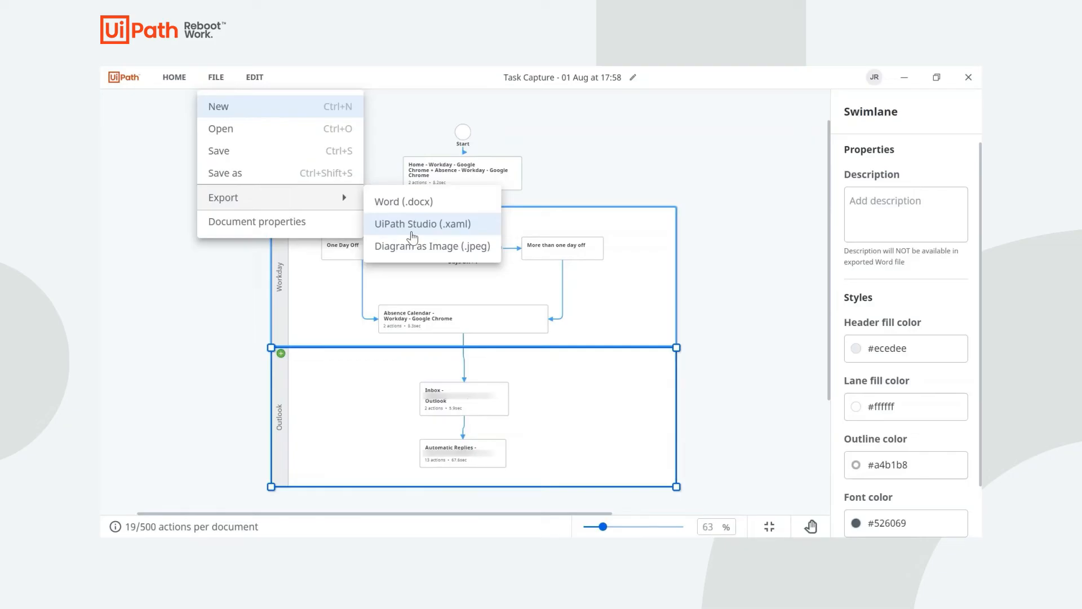
{"action": "mouse_move", "coordinate": [417, 201]}
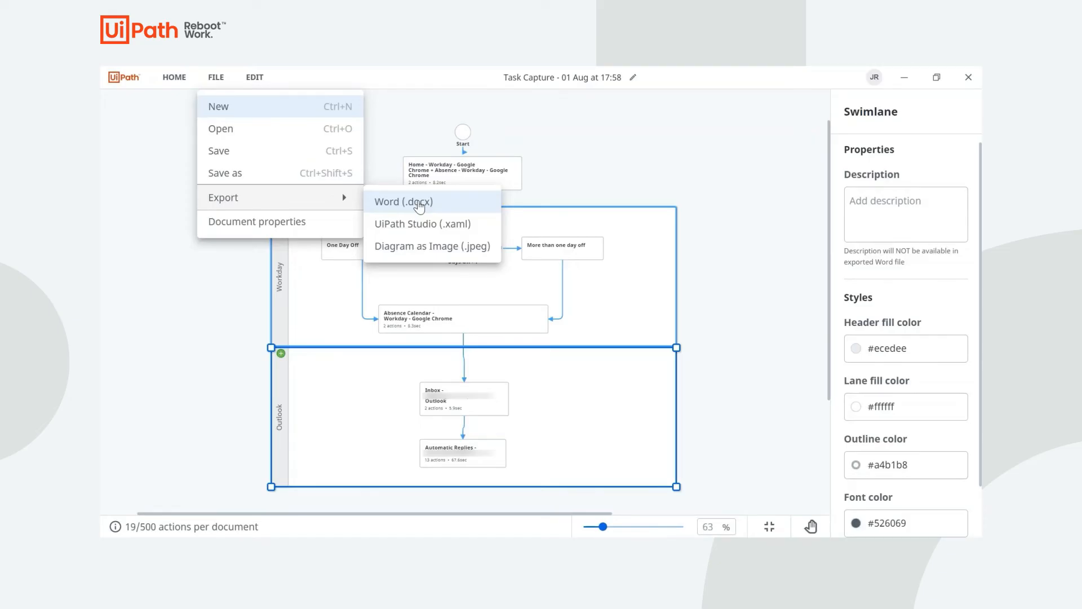
{"action": "left_click", "coordinate": [402, 202]}
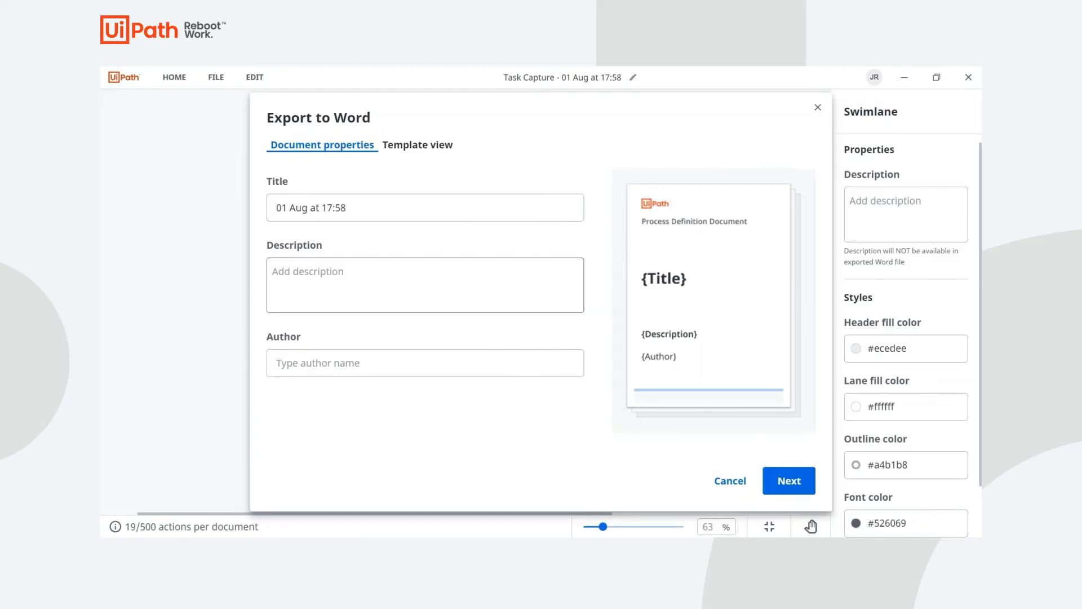
{"action": "mouse_move", "coordinate": [559, 403]}
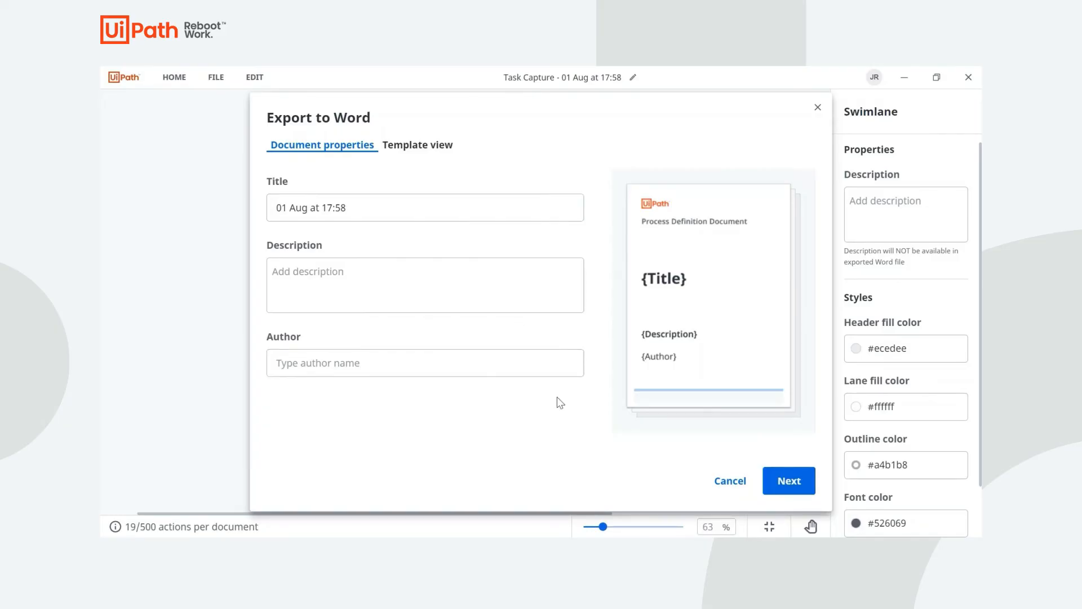
- Export the Automation Hub PDD template to Downloads and open the 32-page Word file
{"action": "left_click", "coordinate": [417, 144]}
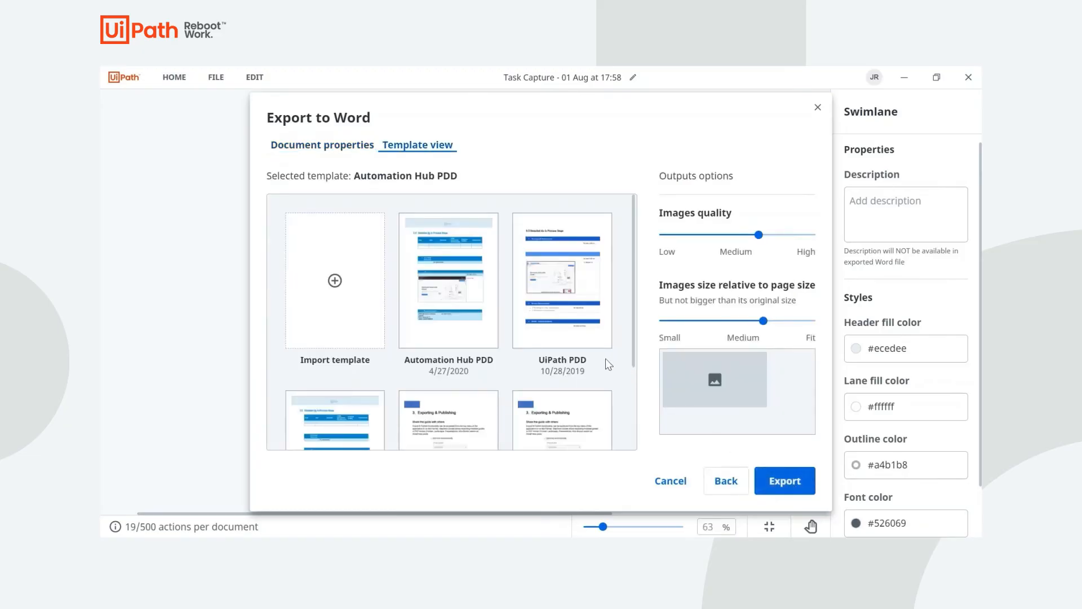
{"action": "mouse_move", "coordinate": [562, 280]}
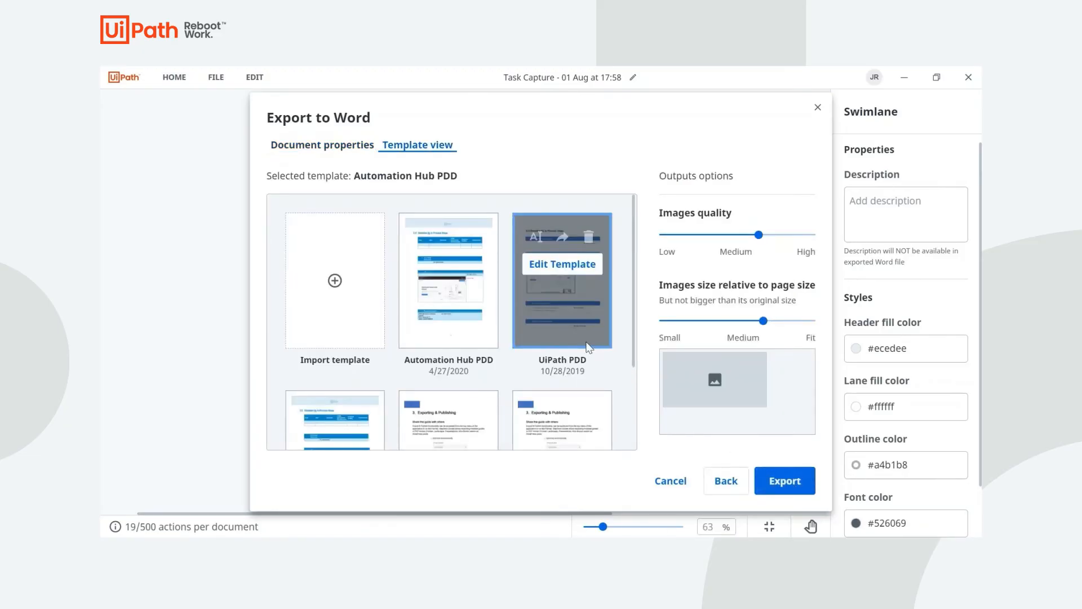
{"action": "mouse_move", "coordinate": [820, 187]}
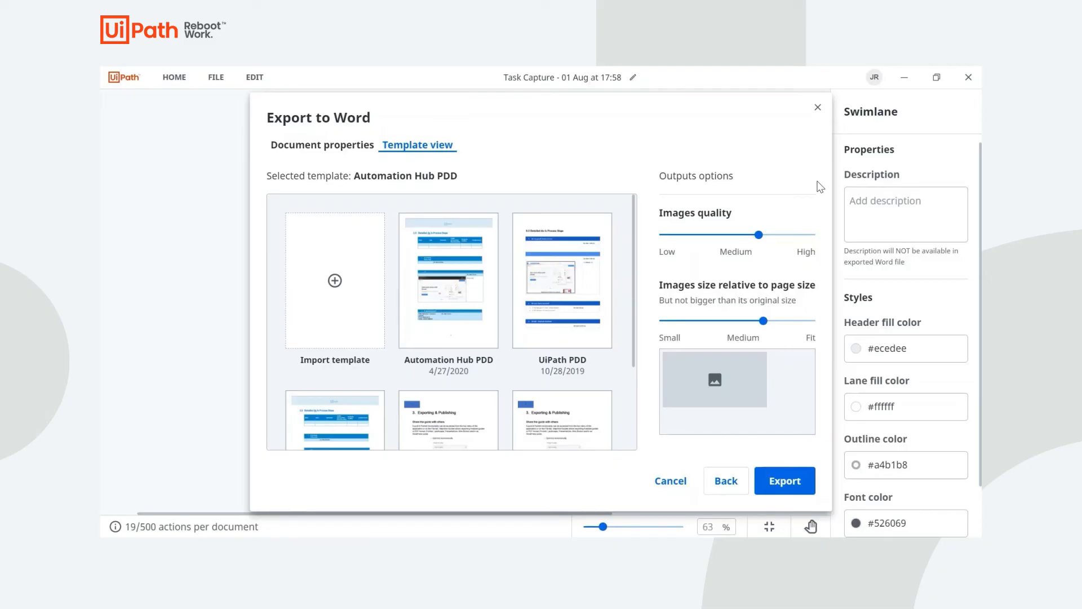
{"action": "mouse_move", "coordinate": [720, 227]}
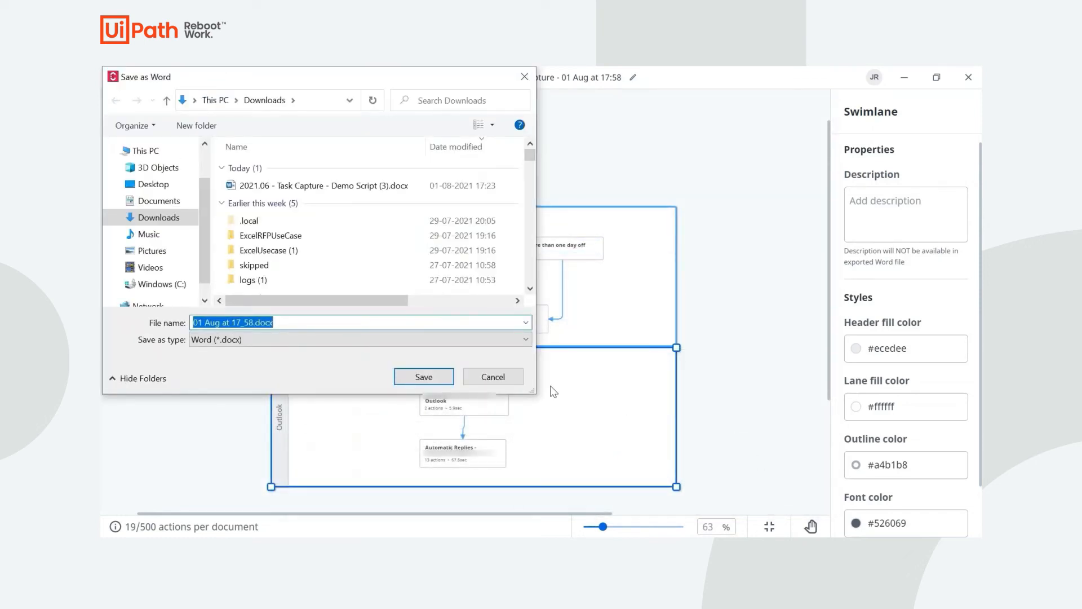
{"action": "left_click", "coordinate": [424, 376]}
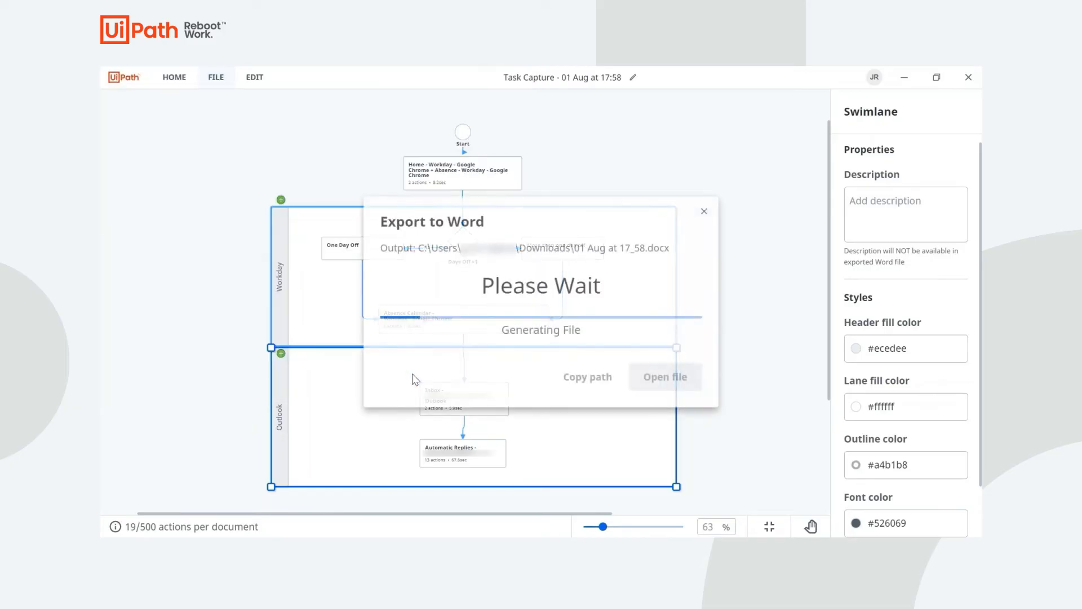
{"action": "left_click", "coordinate": [664, 376]}
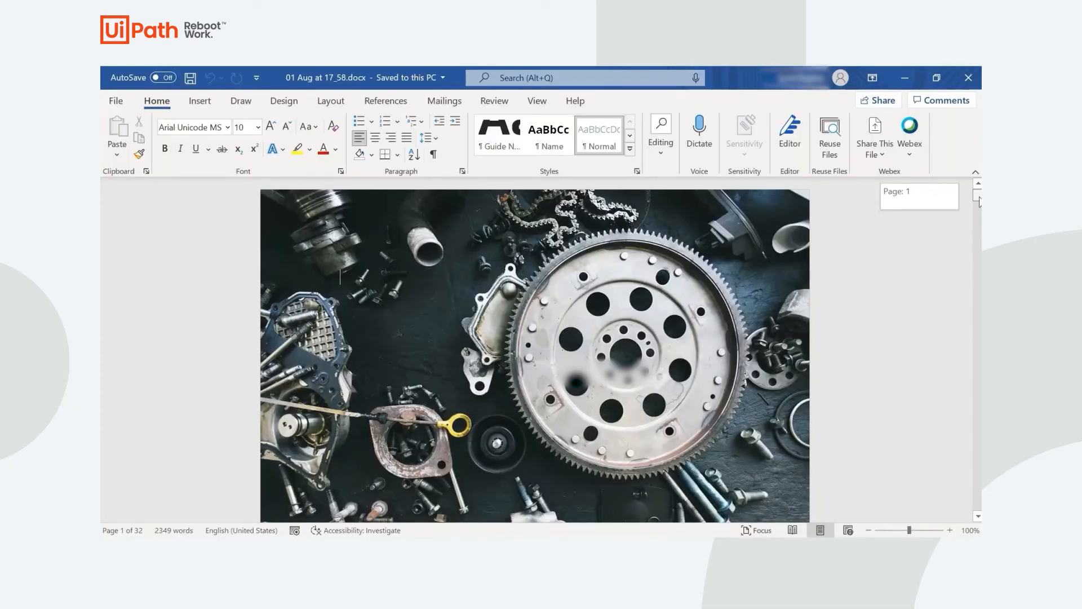
{"action": "scroll", "scroll_direction": "down", "scroll_amount": 3}
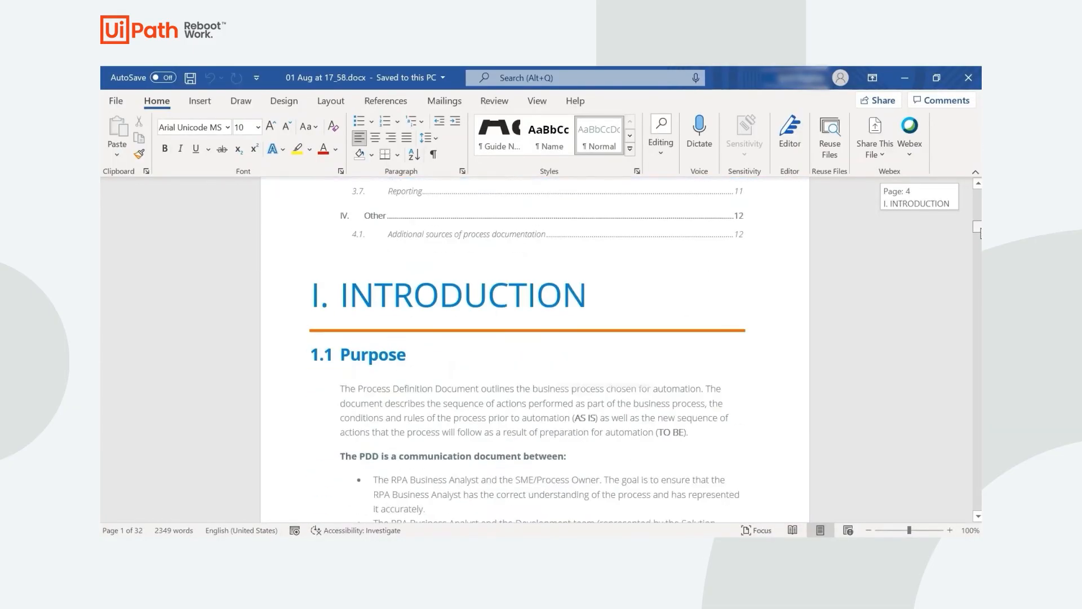
{"action": "scroll", "scroll_direction": "down", "scroll_amount": 3}
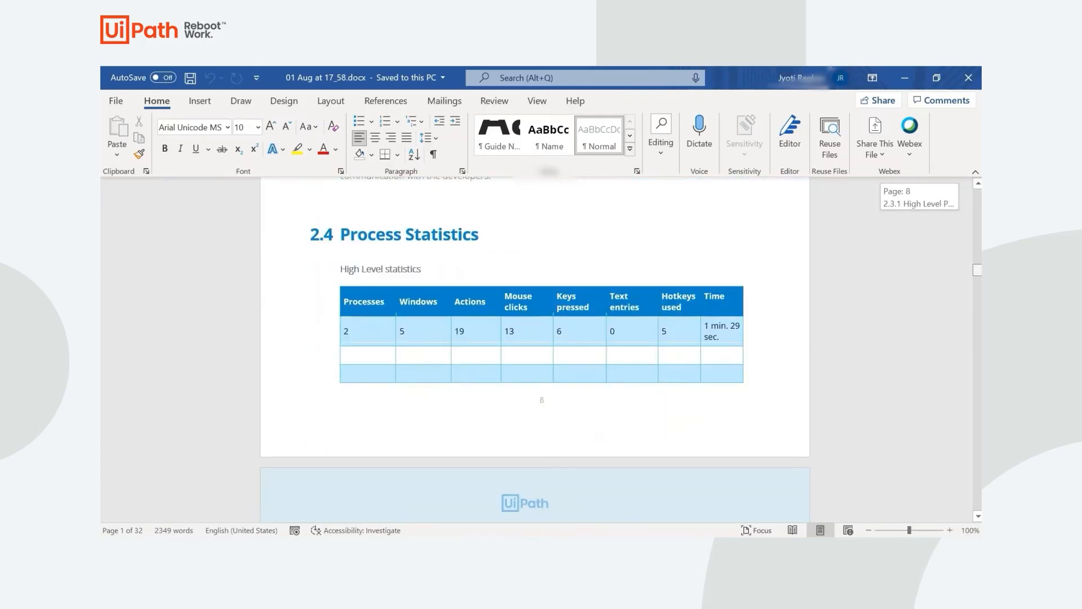
{"action": "scroll", "scroll_direction": "down", "scroll_amount": 3}
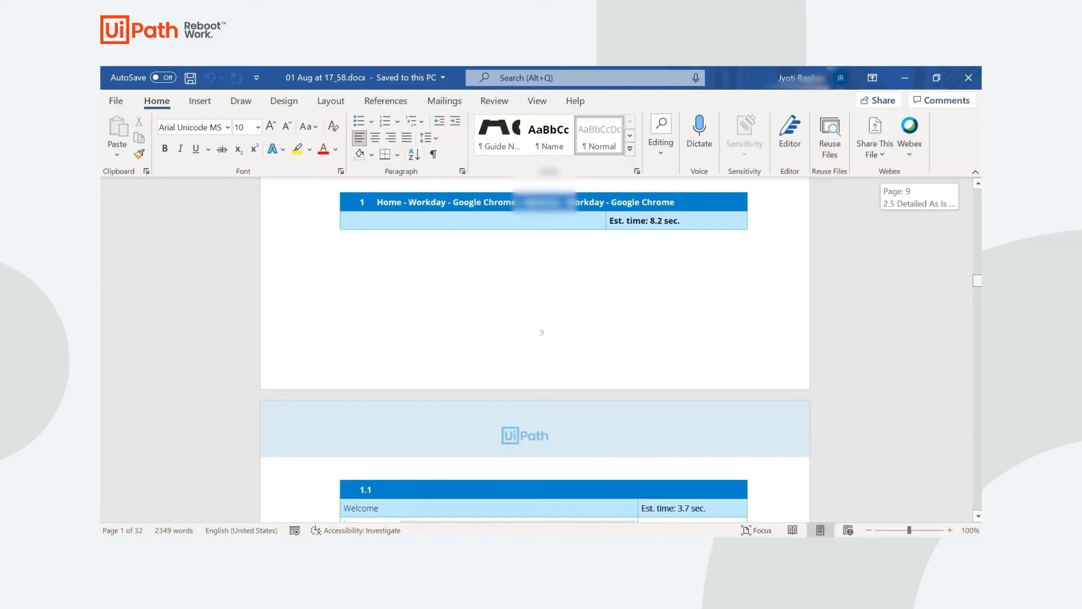
{"action": "scroll", "scroll_direction": "down", "scroll_amount": 3}
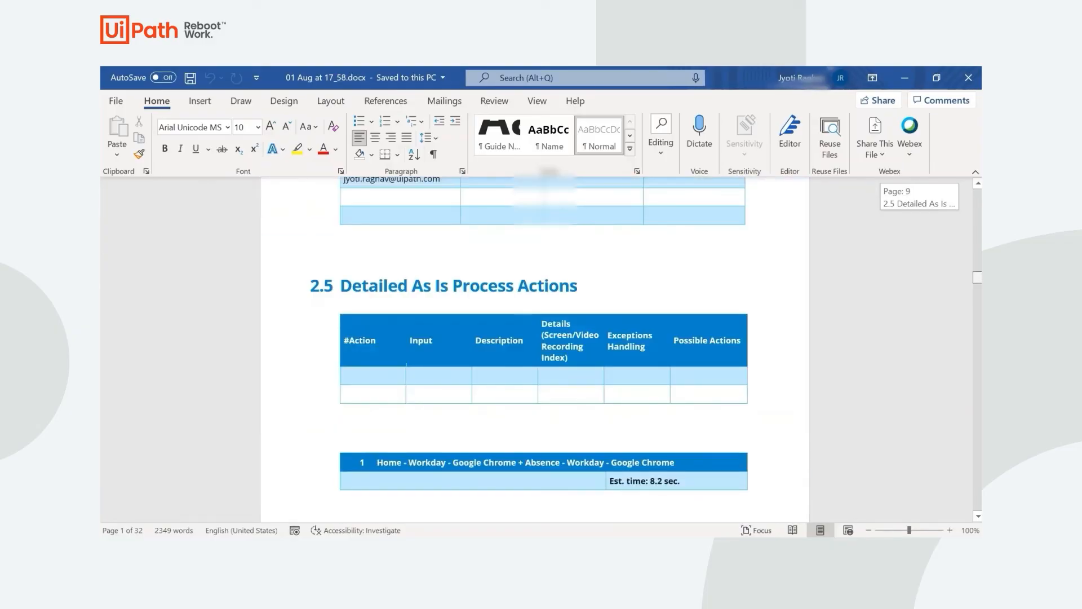
{"action": "scroll", "scroll_direction": "down", "scroll_amount": 3}
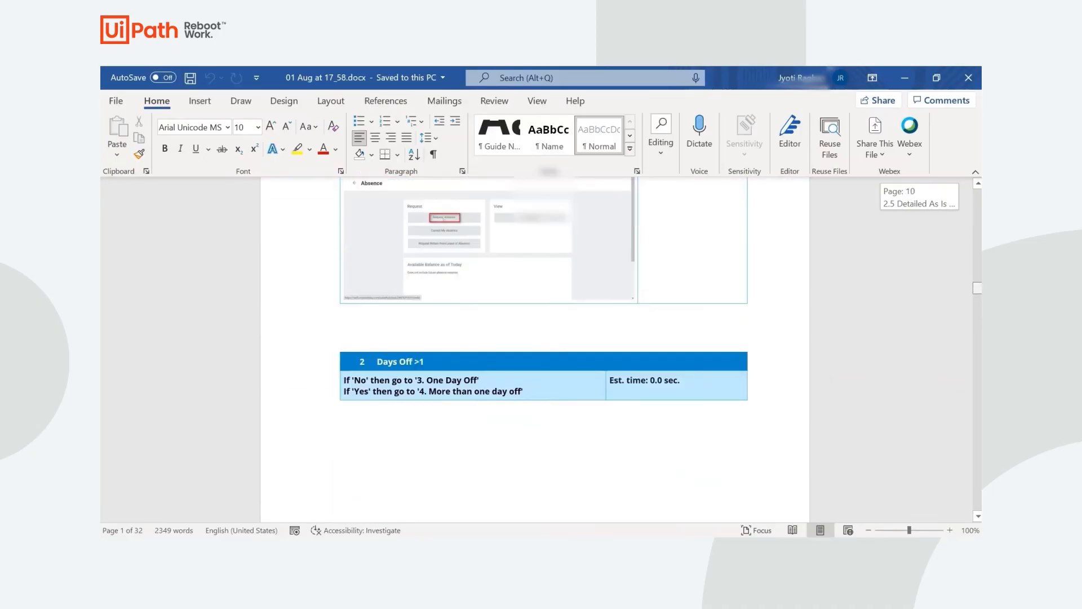
{"action": "scroll", "scroll_direction": "down", "scroll_amount": 3}
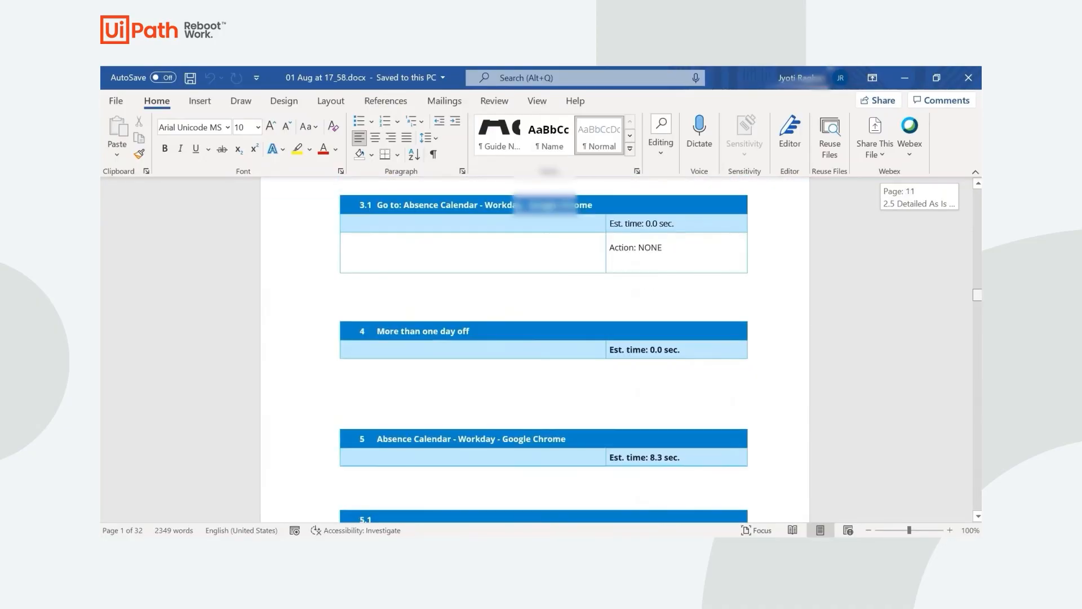
{"action": "scroll", "scroll_direction": "down", "scroll_amount": 3}
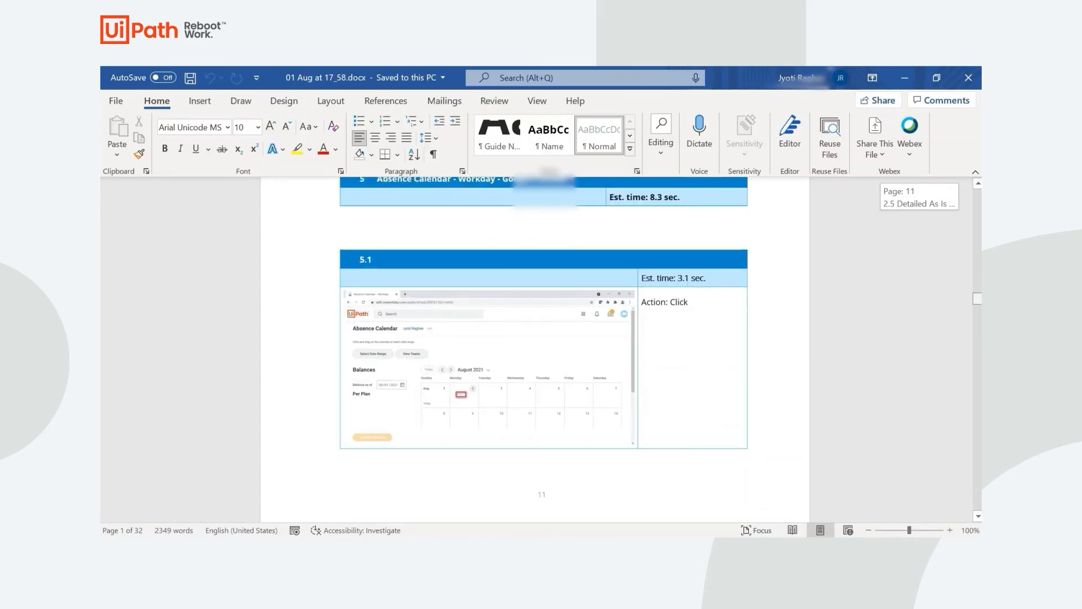
{"action": "scroll", "scroll_direction": "down", "scroll_amount": 3}
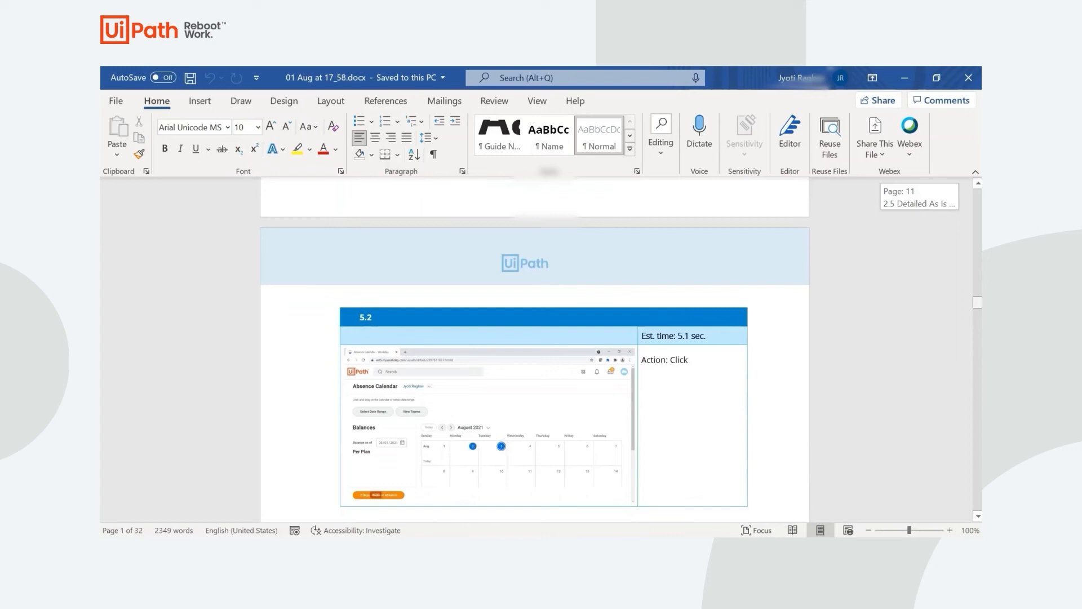
{"action": "scroll", "scroll_direction": "down", "scroll_amount": 3}
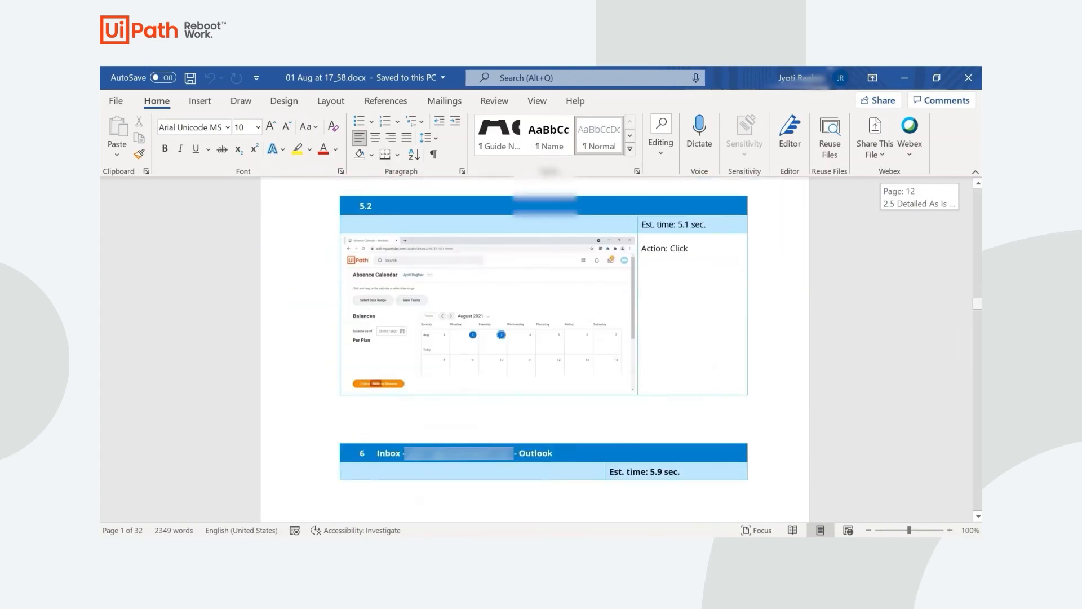
{"action": "scroll", "scroll_direction": "down", "scroll_amount": 3}
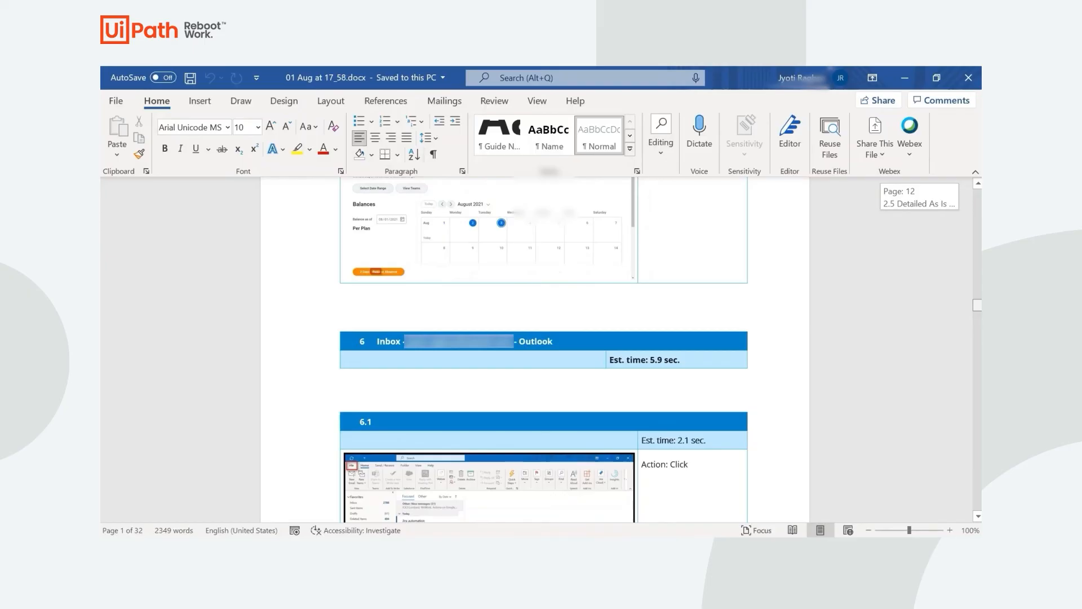
{"action": "scroll", "scroll_direction": "down", "scroll_amount": 3}
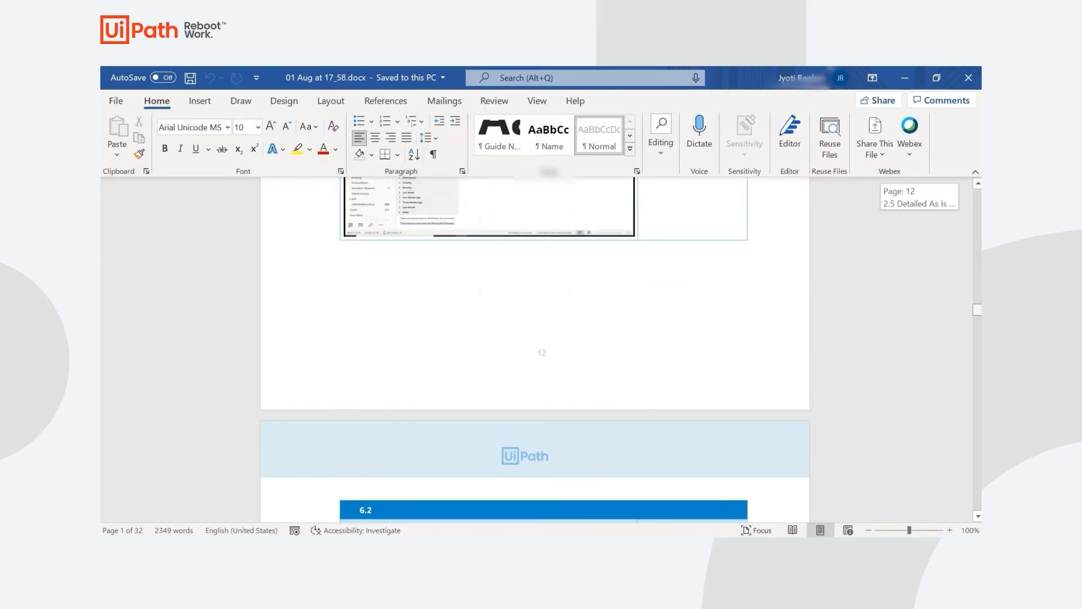
{"action": "scroll", "scroll_direction": "down", "scroll_amount": 3}
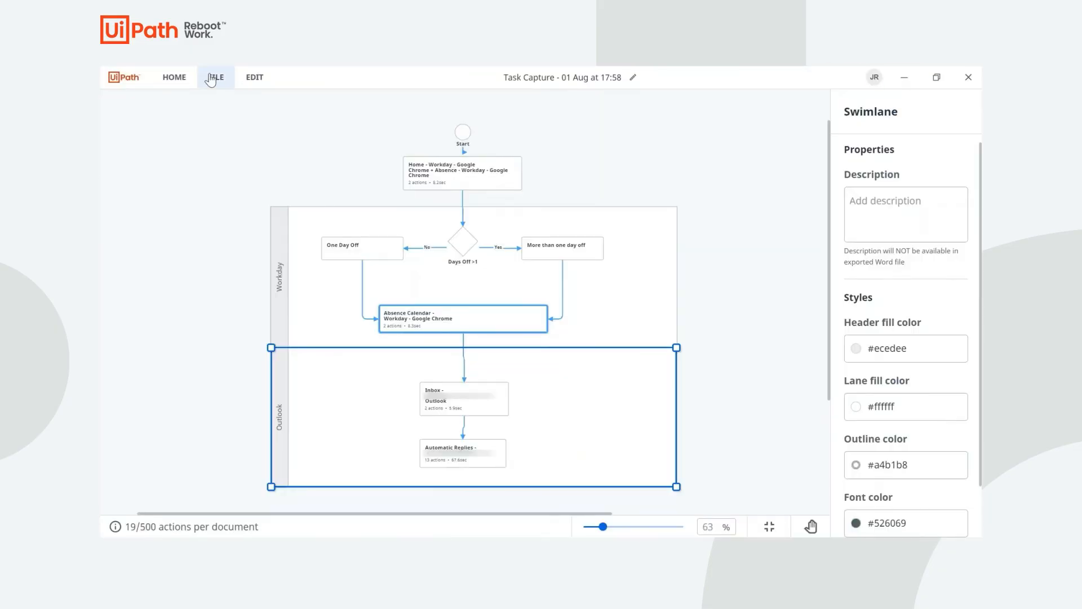
- Open the FILE menu to export the map to XAML
{"action": "left_click", "coordinate": [215, 76]}
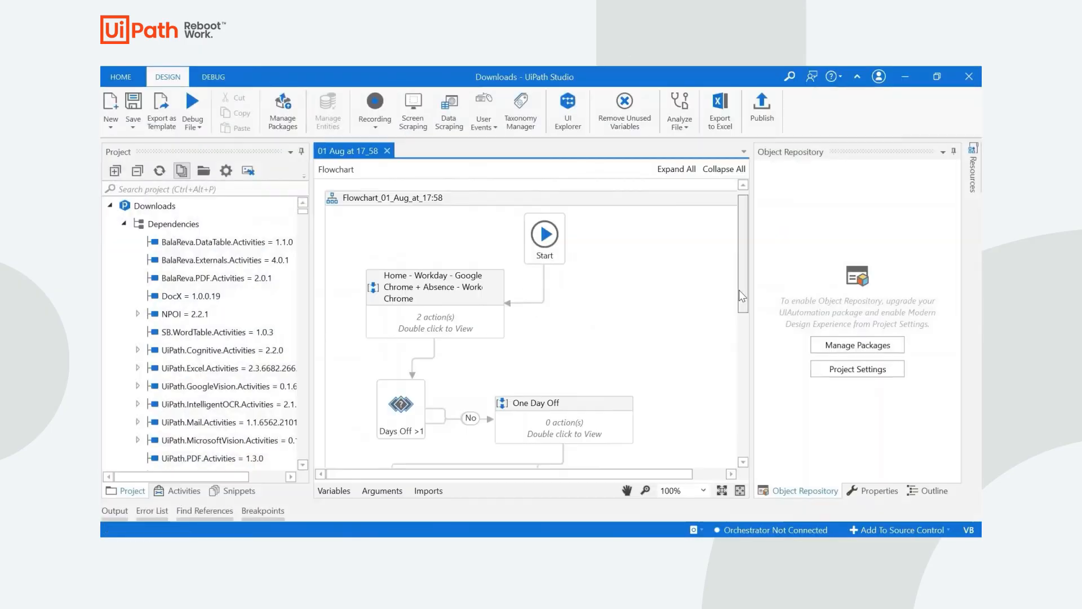
{"action": "scroll", "scroll_direction": "down", "scroll_amount": 3}
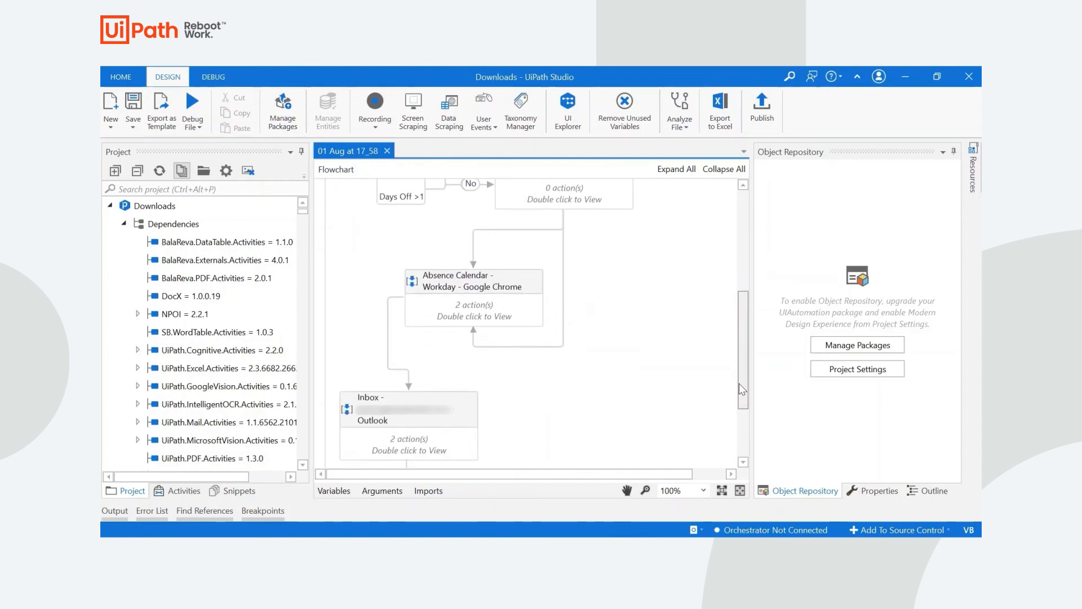